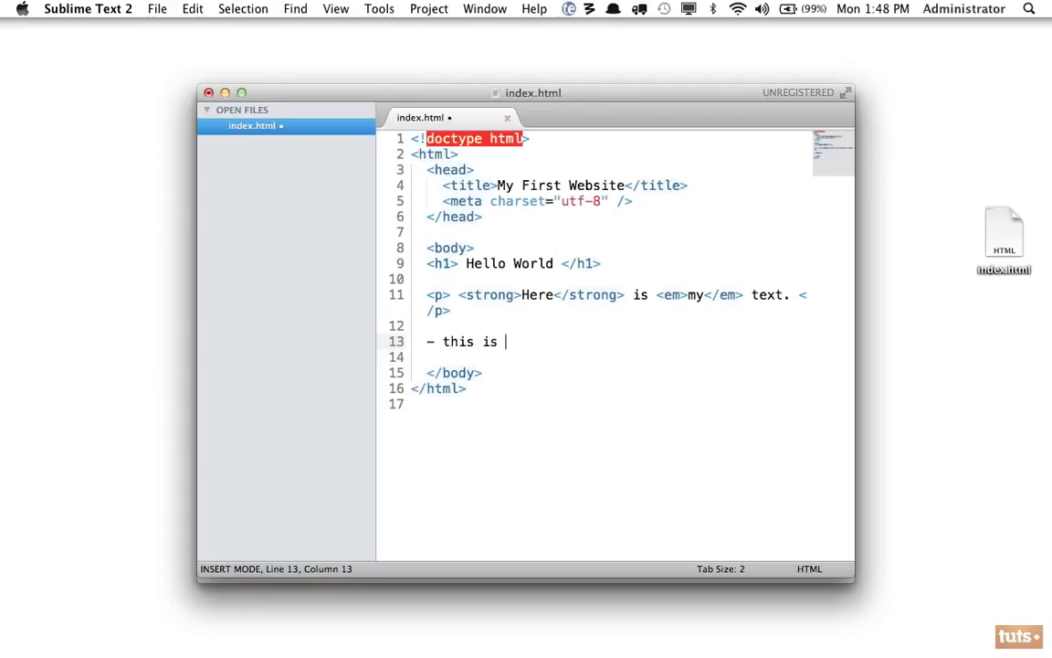
- Add '- this is my list' and '- here is another item' lines, save, and select them
type("my list")
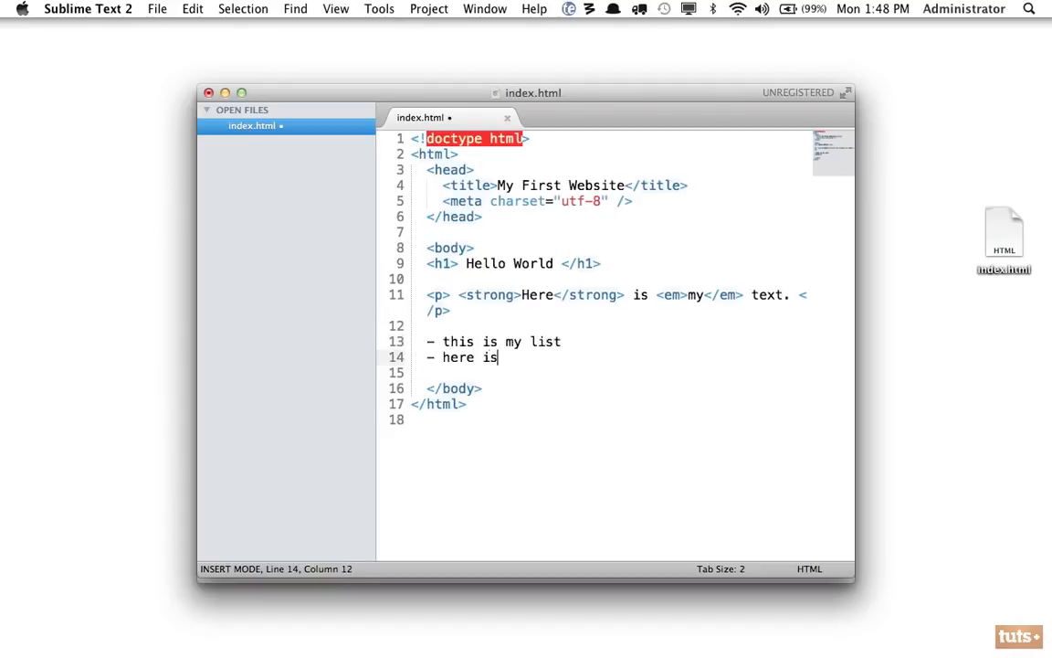
type("another item")
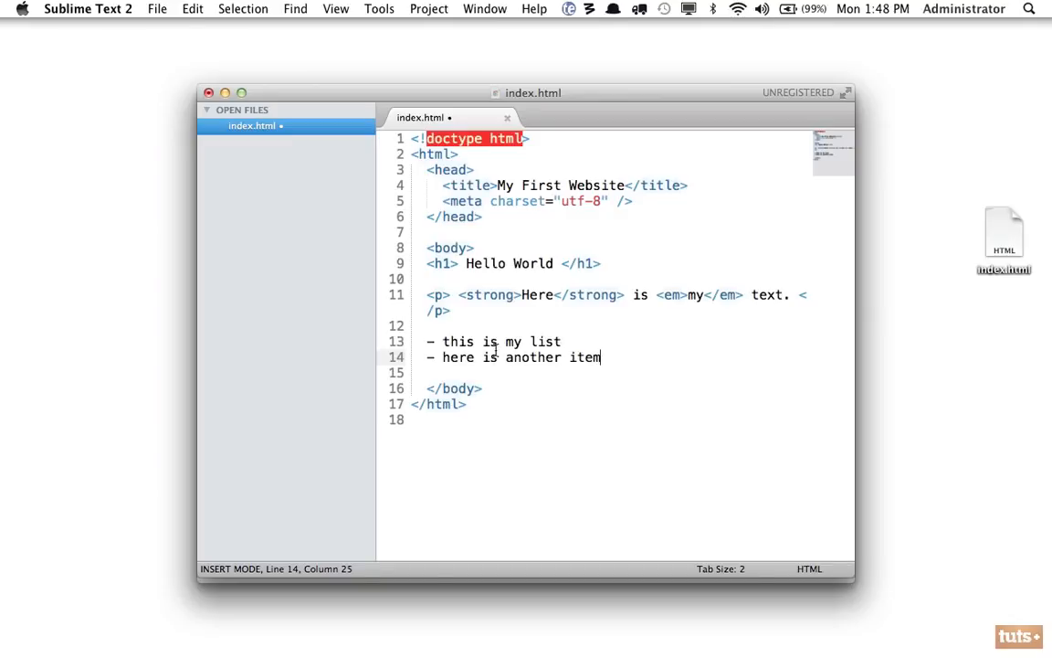
key("cmd+s")
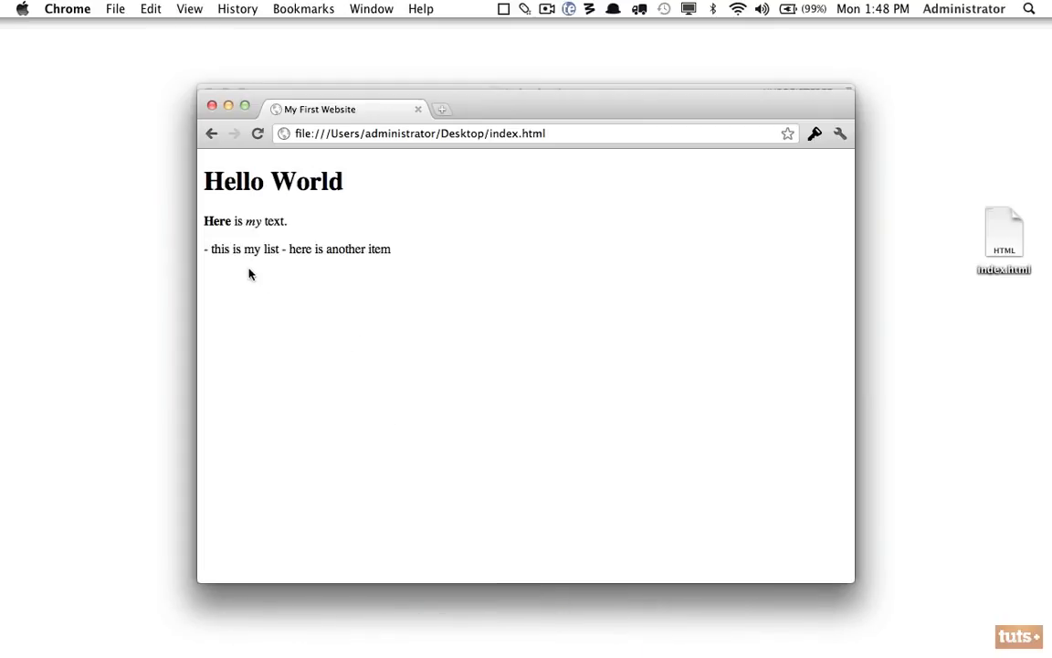
left_click_drag(205, 248, 392, 249)
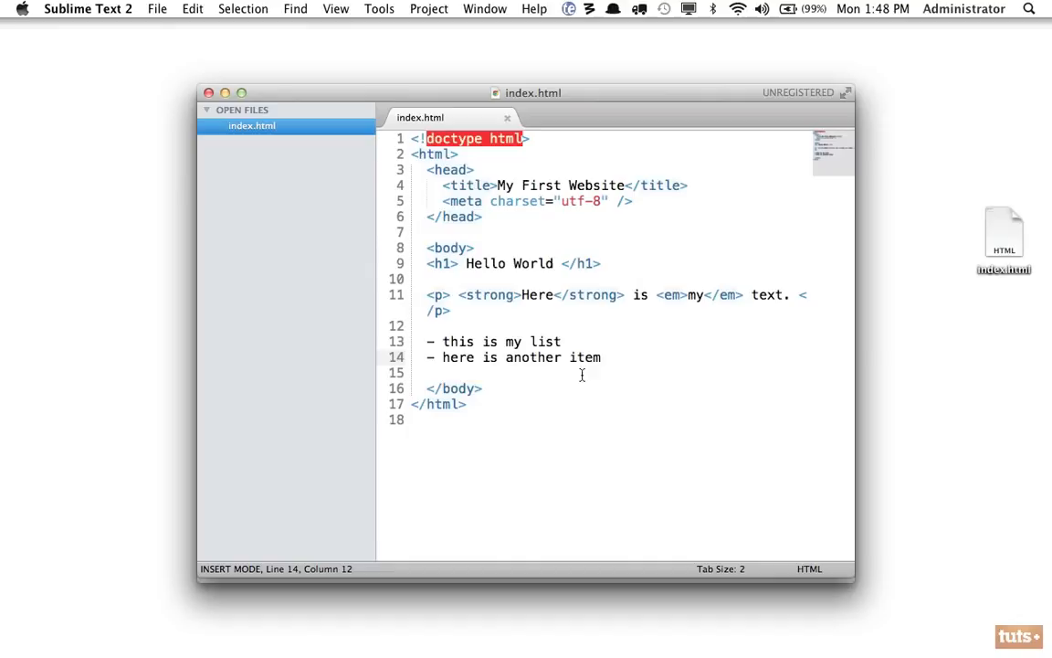
left_click_drag(427, 341, 601, 356)
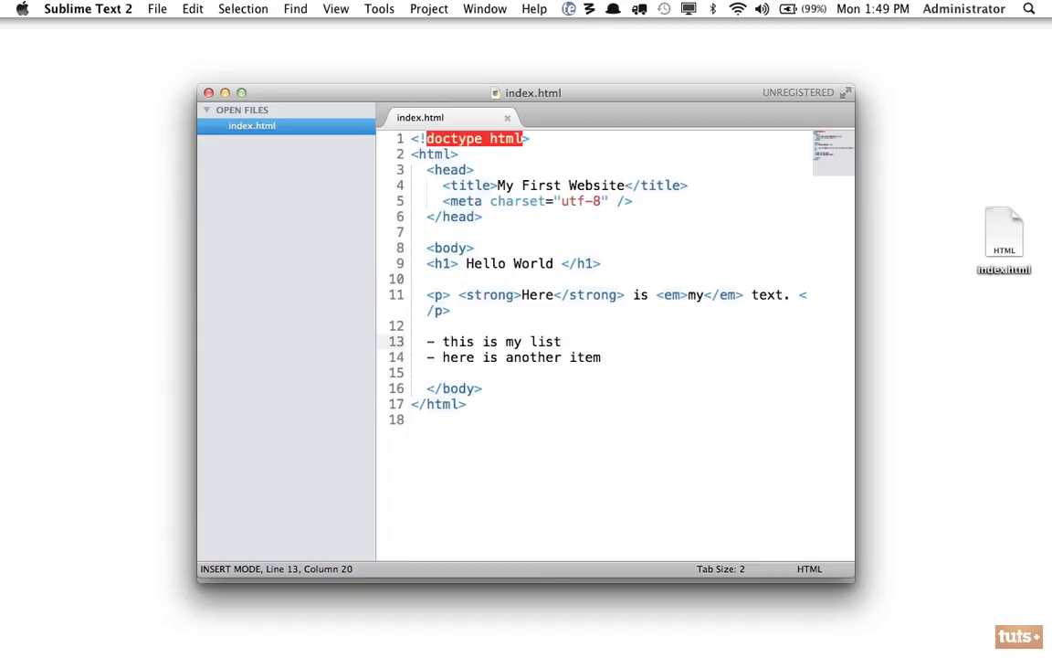
- Add a <br> after the first dash line without a closing slash and save
type("<br />")
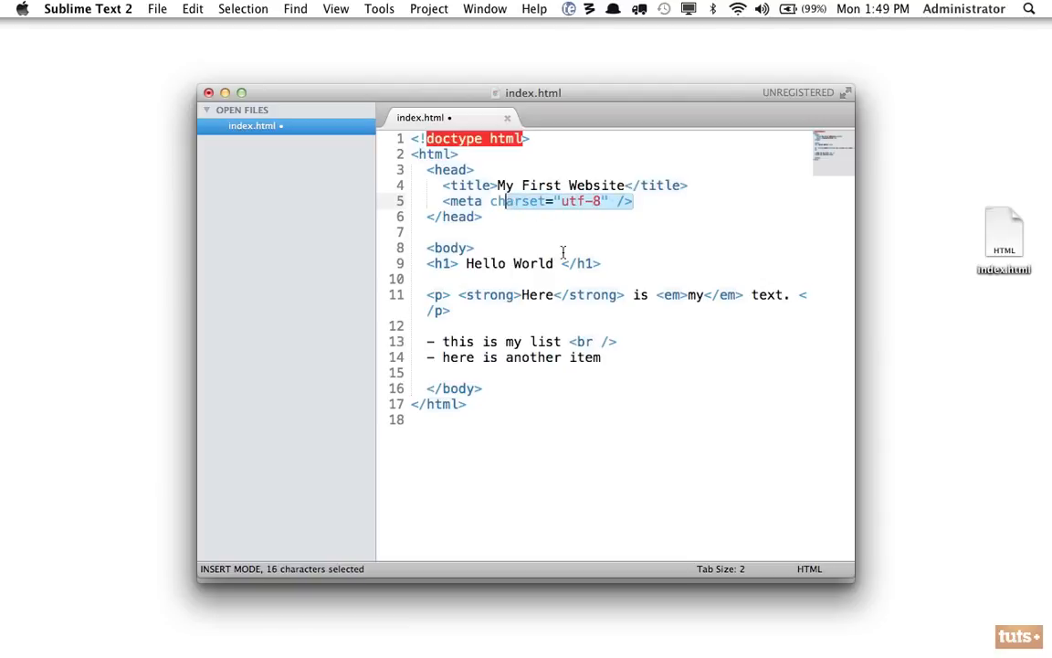
left_click(594, 341)
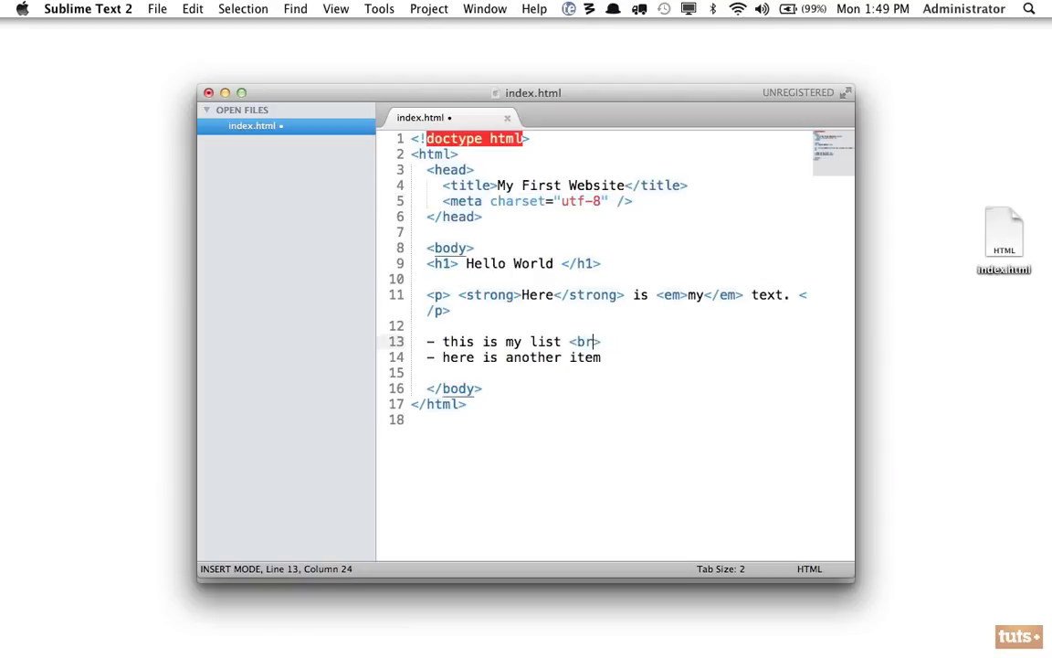
key("cmd+s")
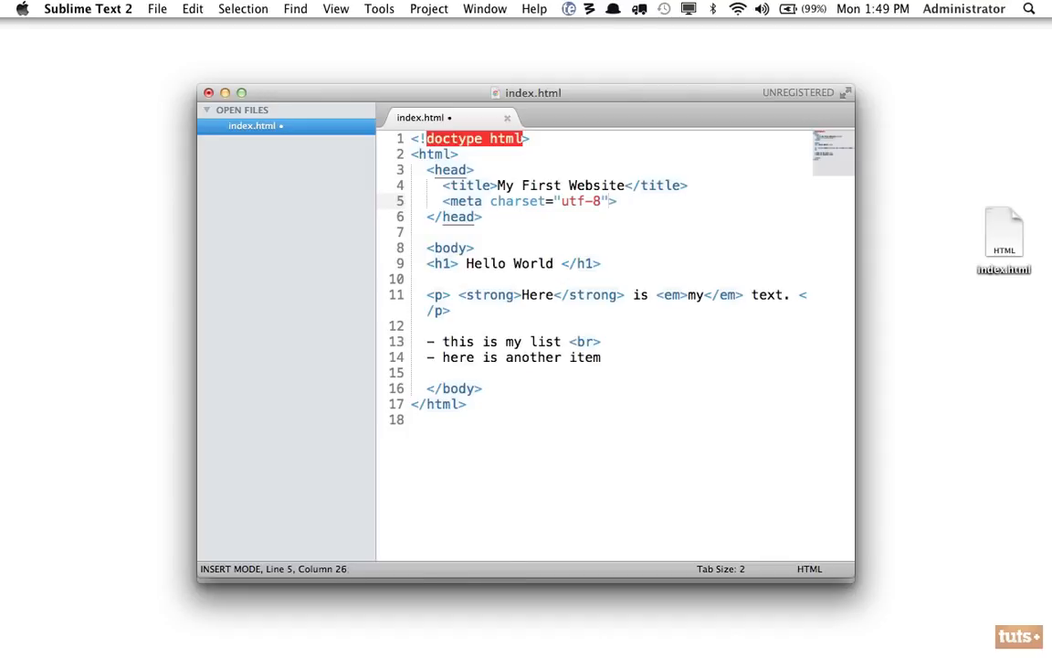
left_click(431, 613)
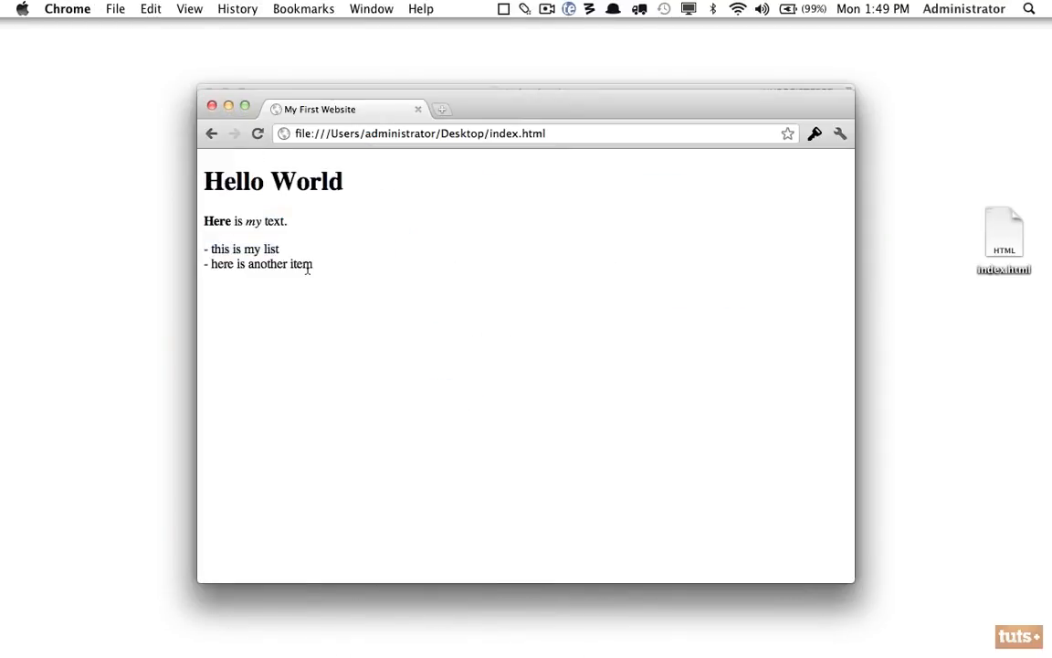
- Add a second <br>, a third item line, and select the dash lines
left_click_drag(208, 248, 311, 263)
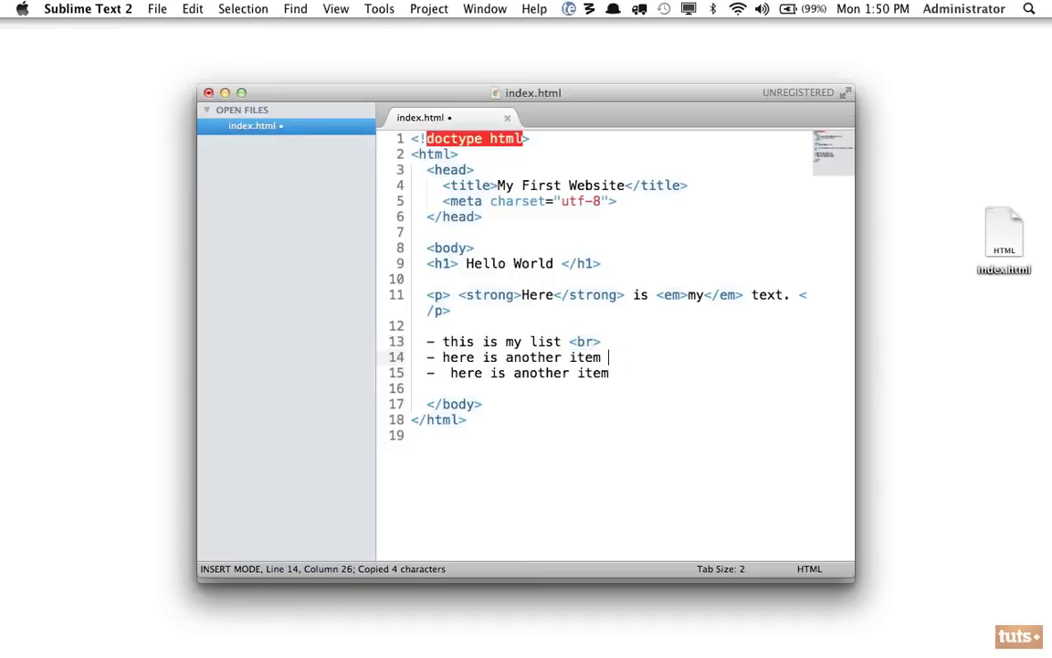
type("<br><br>")
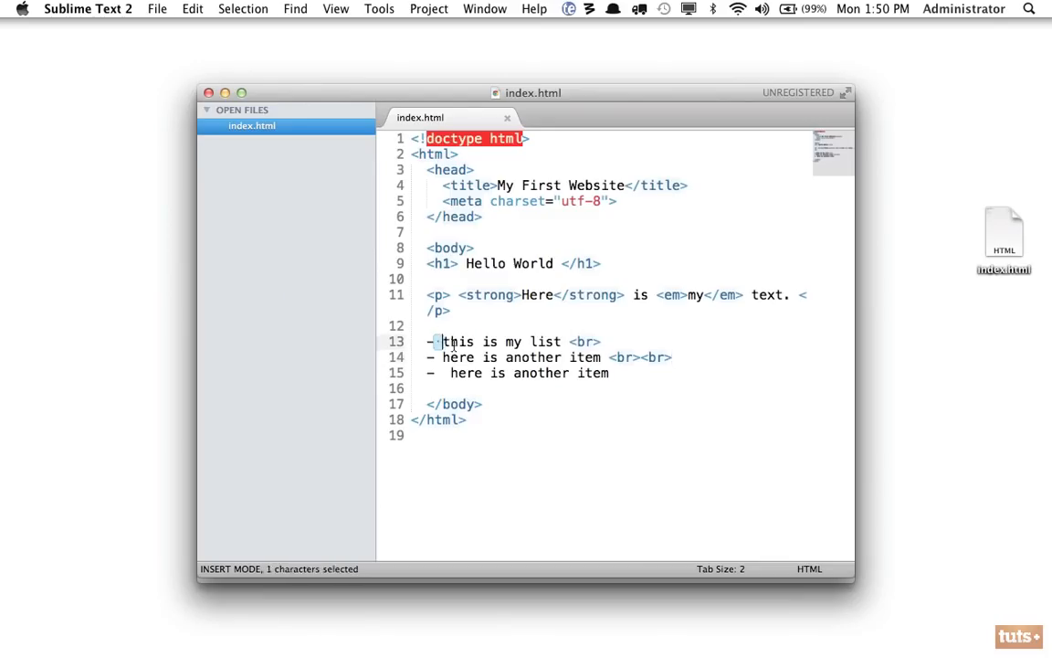
left_click_drag(442, 341, 626, 383)
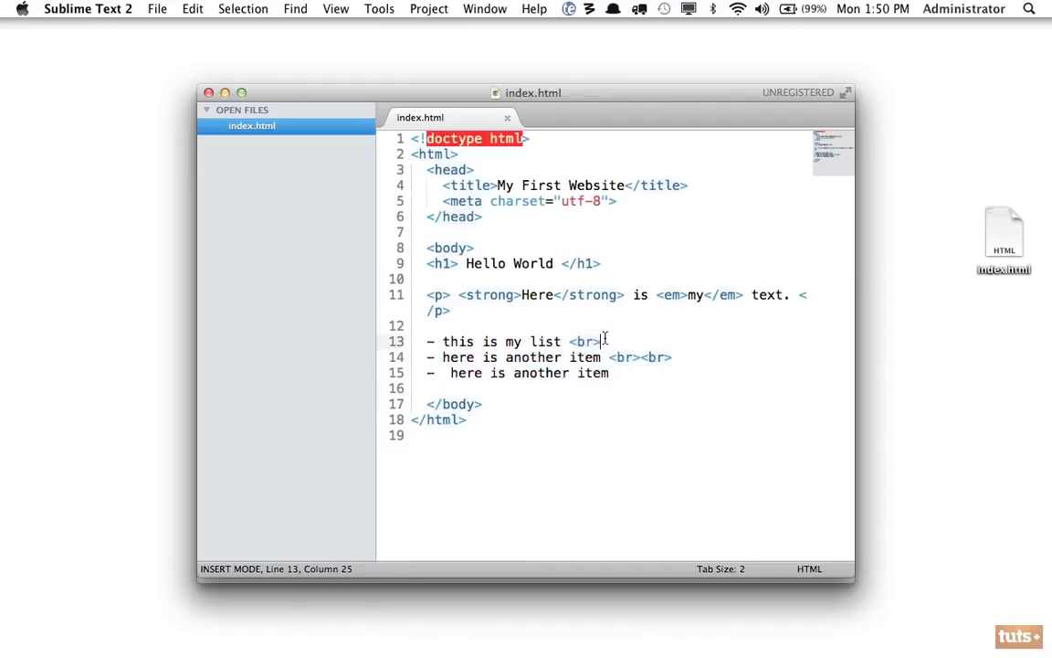
double_click(582, 342)
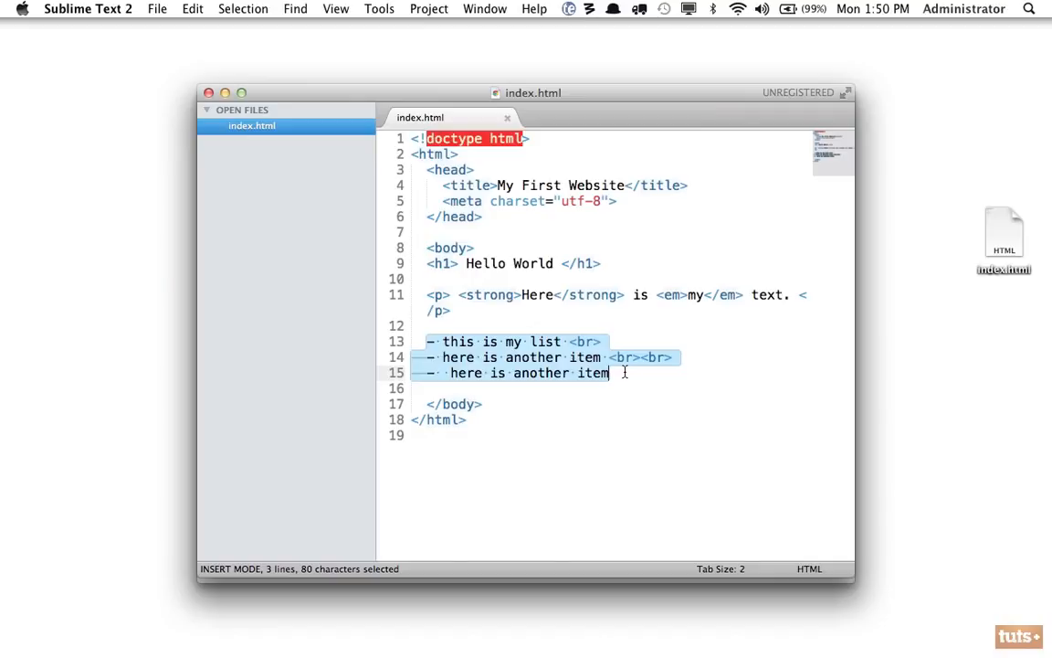
- Delete the dash lines and add an empty <ul></ul> element
key("Delete")
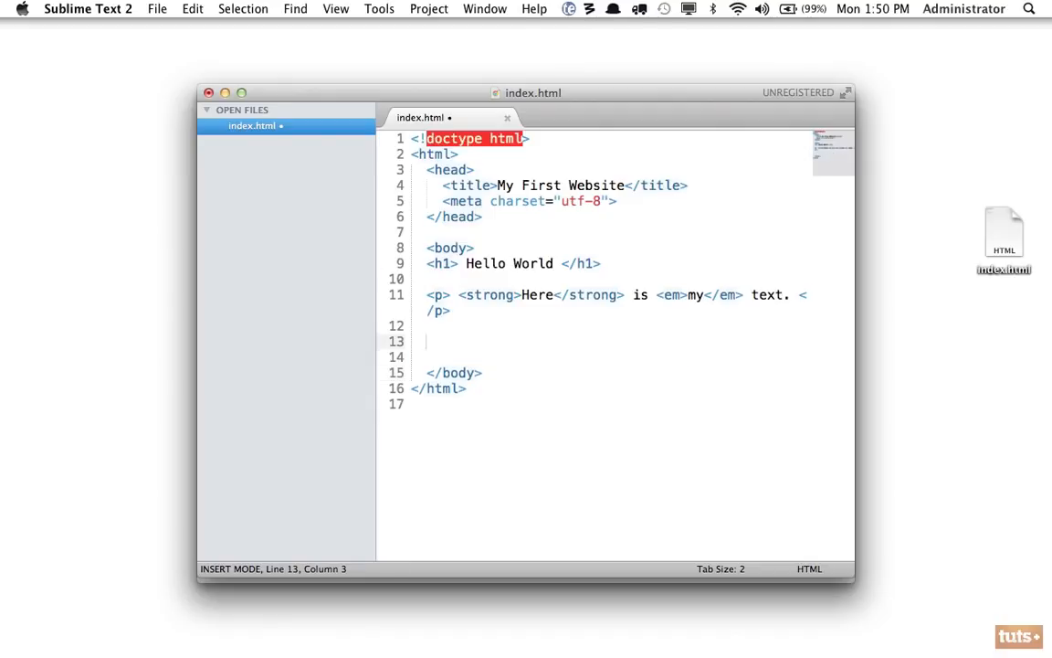
type("<ul>")
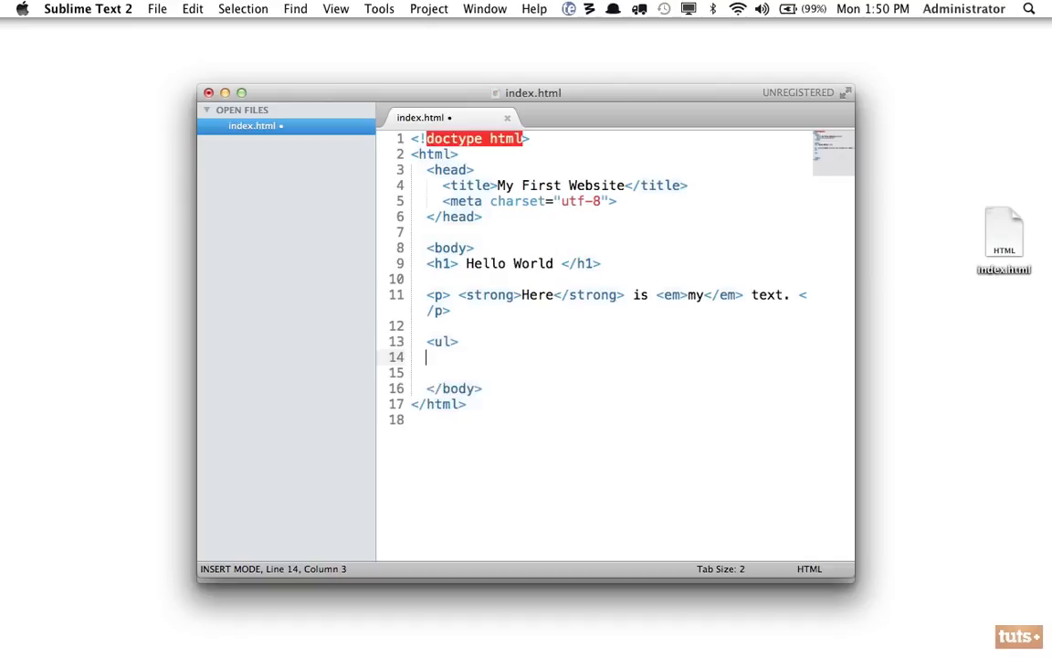
type("</")
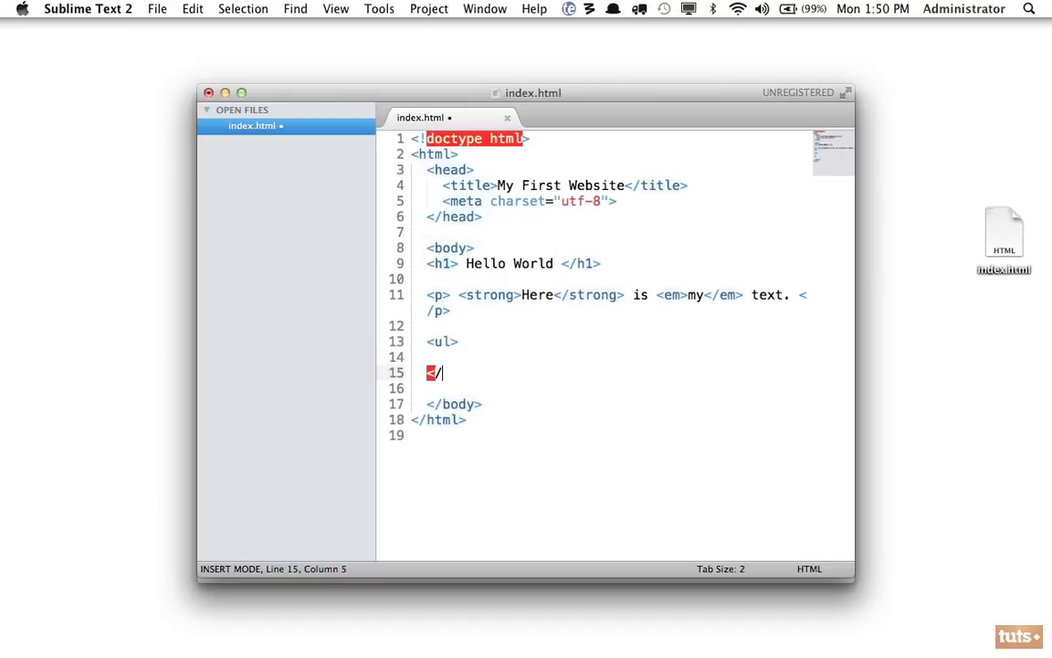
key("Return")
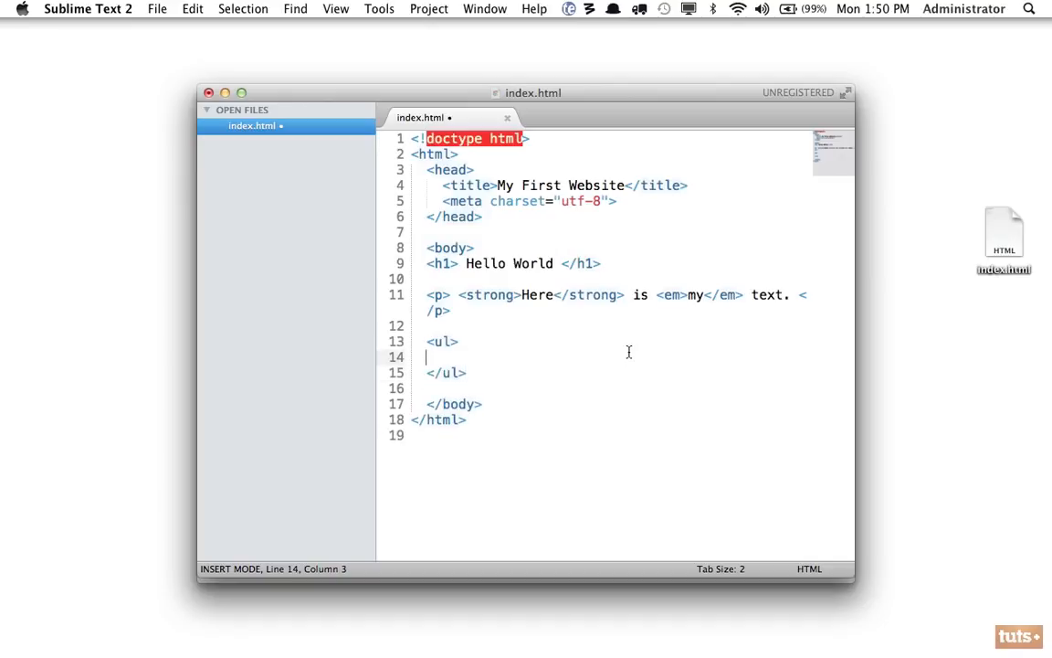
mouse_move(502, 342)
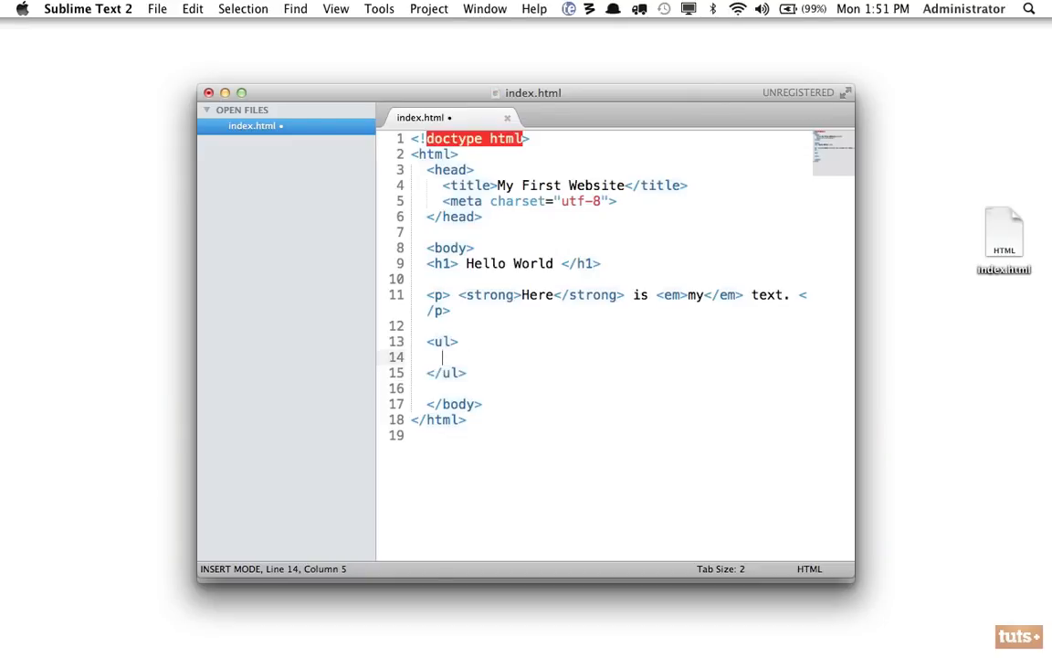
- Add the list item <li> Go to the mall </li> inside the ul
type("adsfsafas")
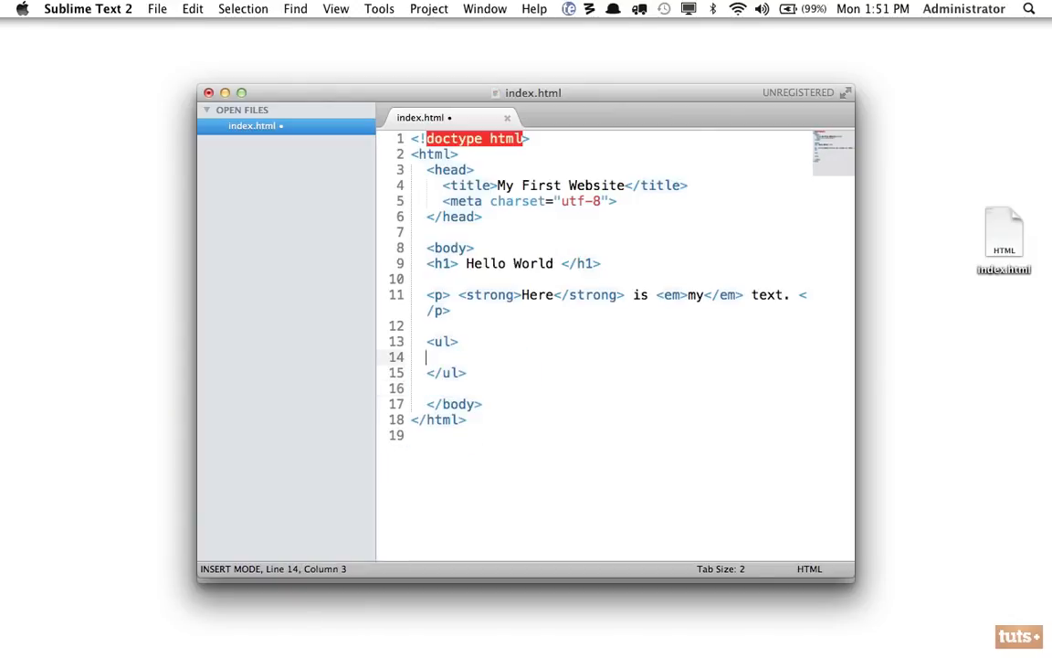
type("<li> Go to t")
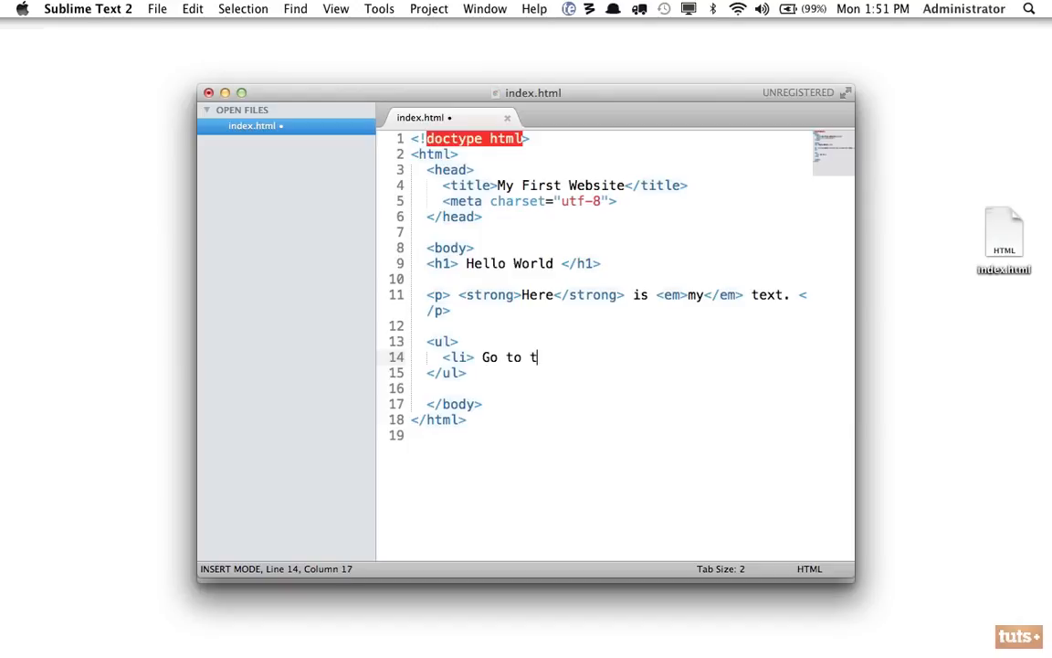
type("he mall </li>")
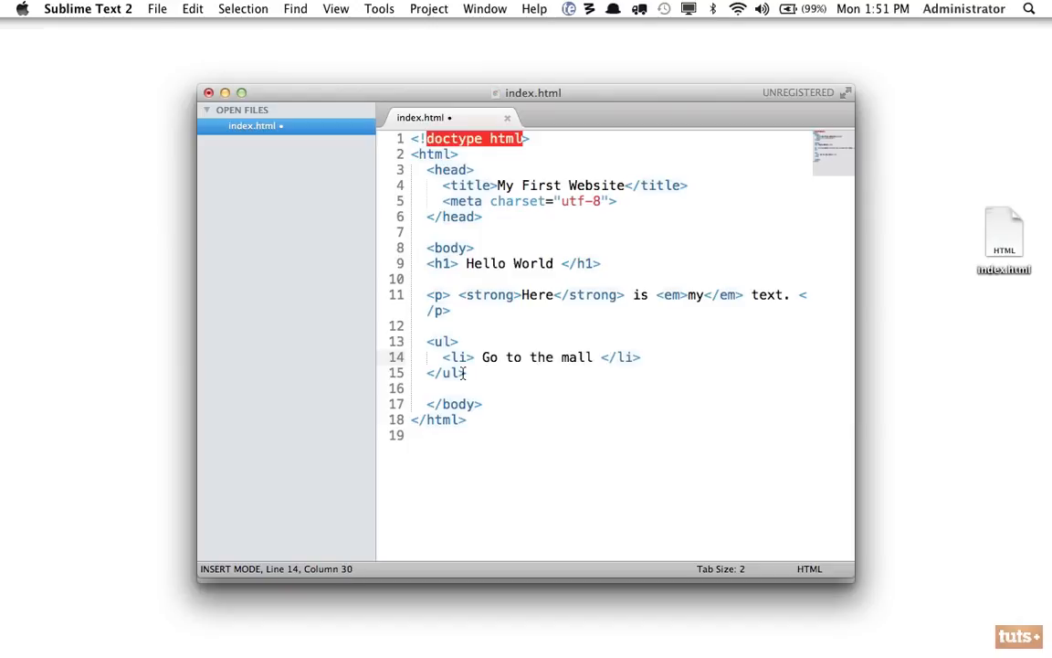
left_click(562, 357)
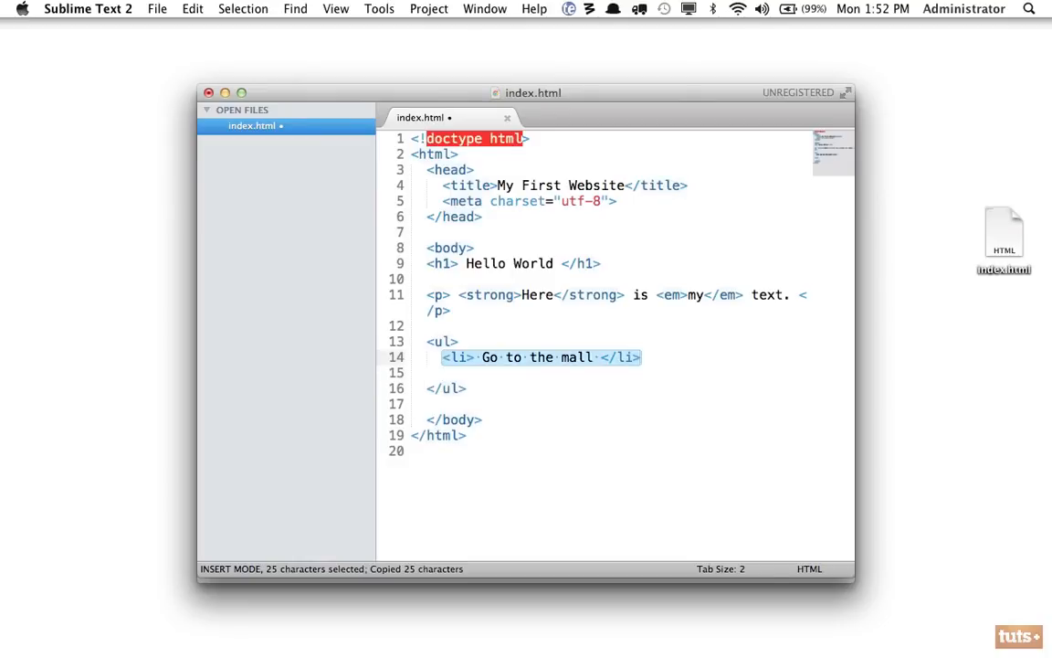
mouse_move(539, 367)
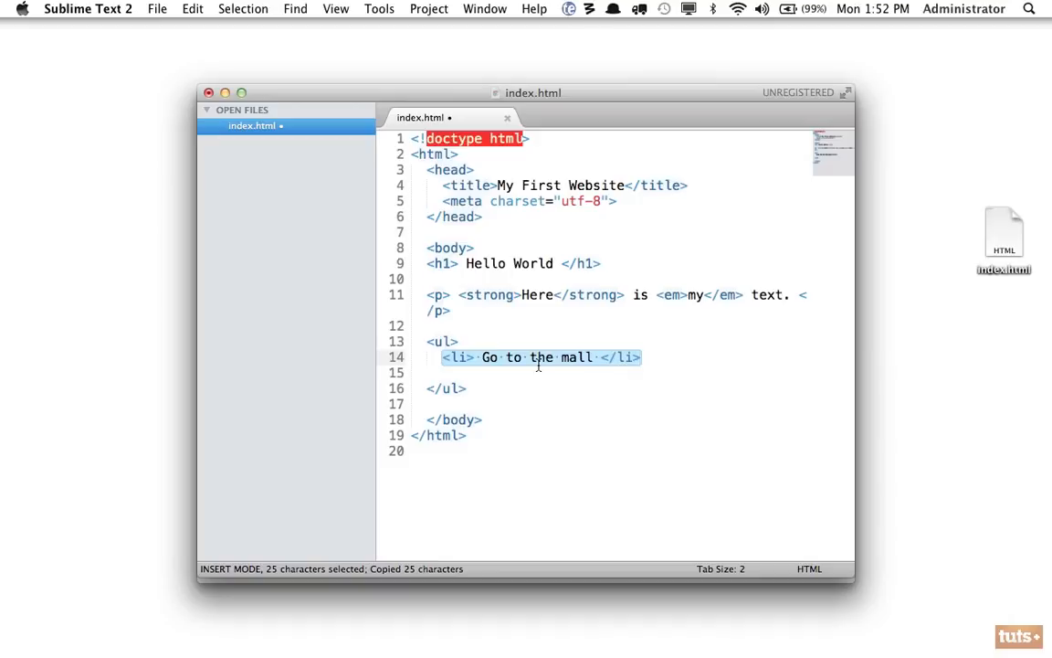
- Paste copies of the li line and edit them to Shop, Get gas, Drive home, then save
left_click(442, 356)
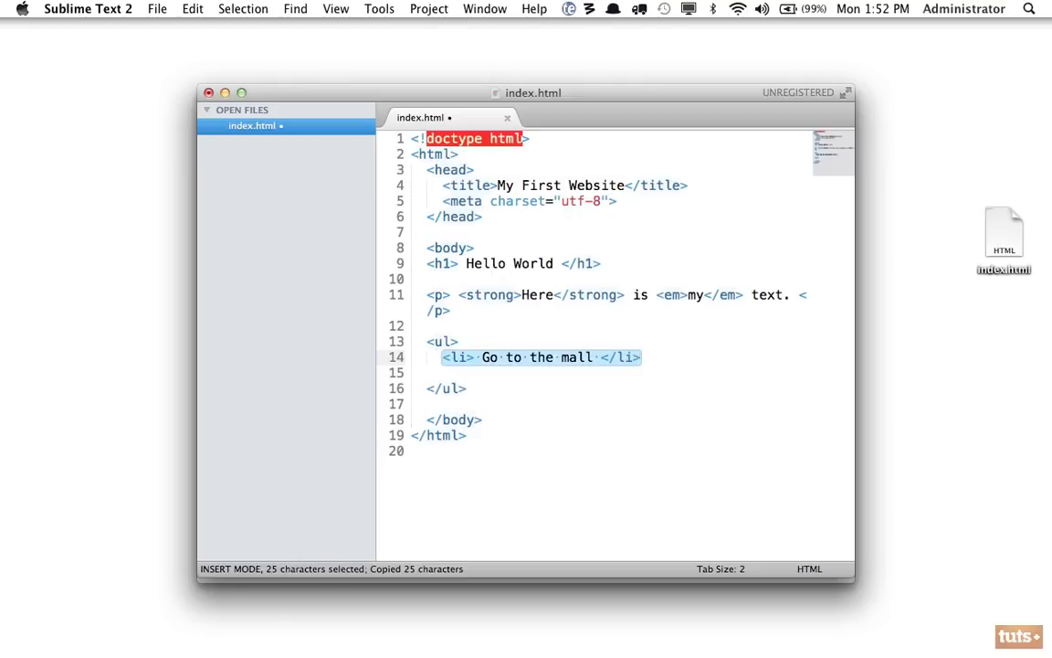
key("cmd+v")
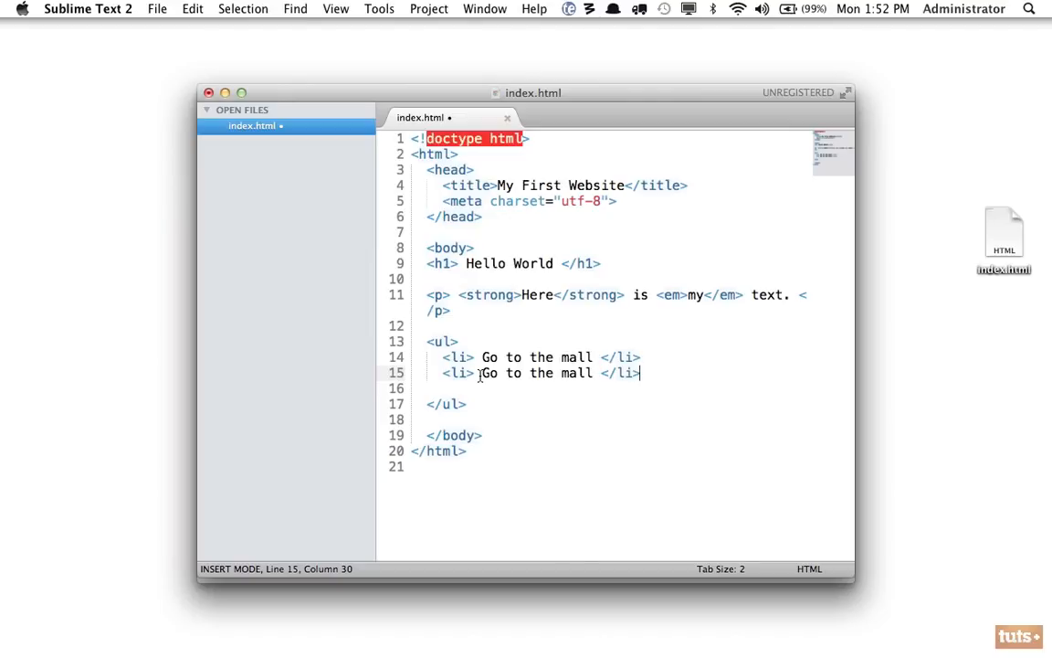
left_click_drag(482, 373, 596, 373)
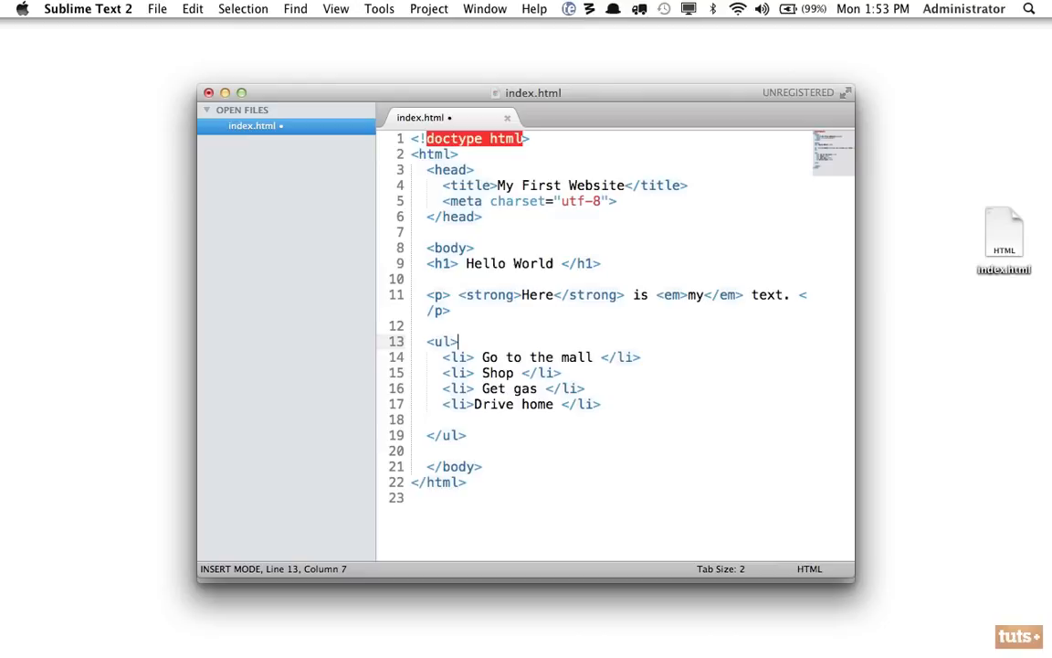
left_click(456, 356)
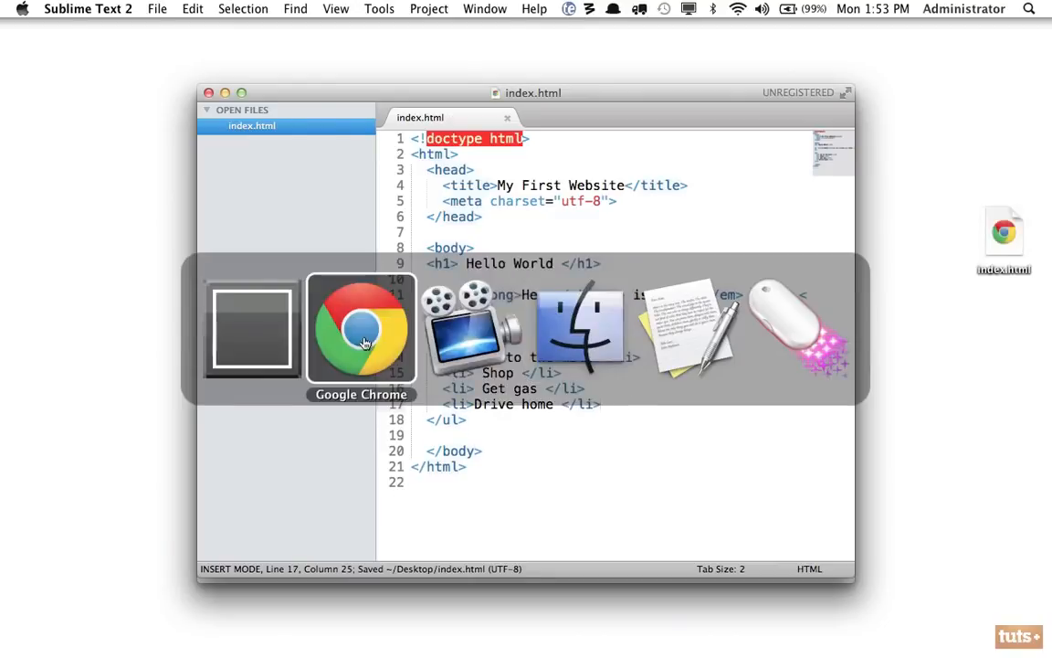
- Refresh Chrome to see the four items rendered as a bulleted list
left_click(362, 329)
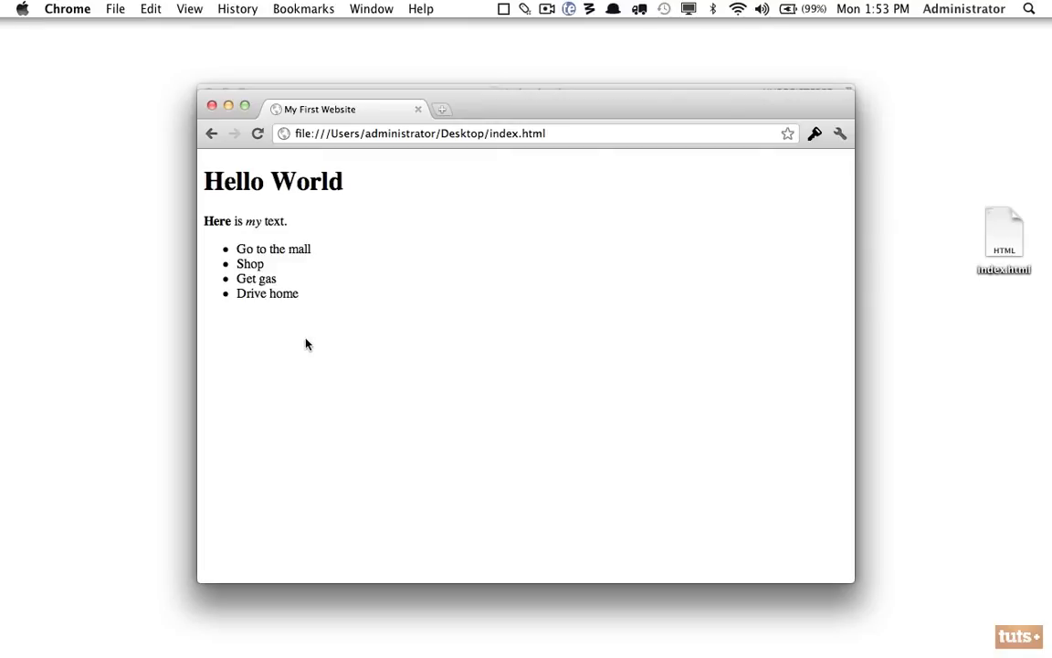
left_click_drag(255, 263, 297, 292)
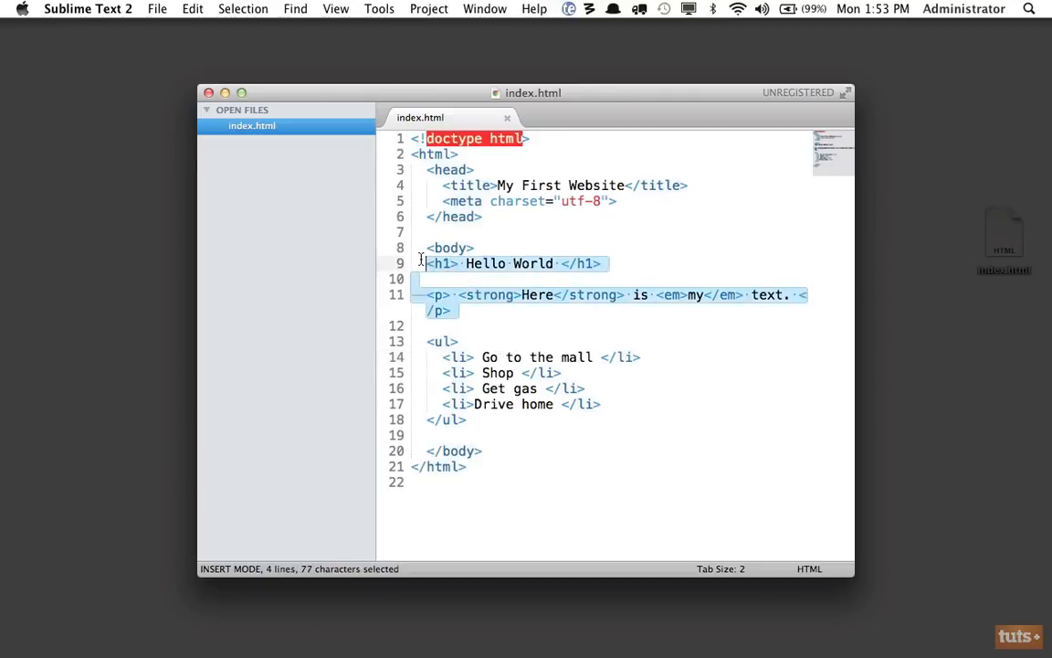
- Replace Hello World and the paragraph with <h1> Things I Must Do Today </h1>
key("Delete")
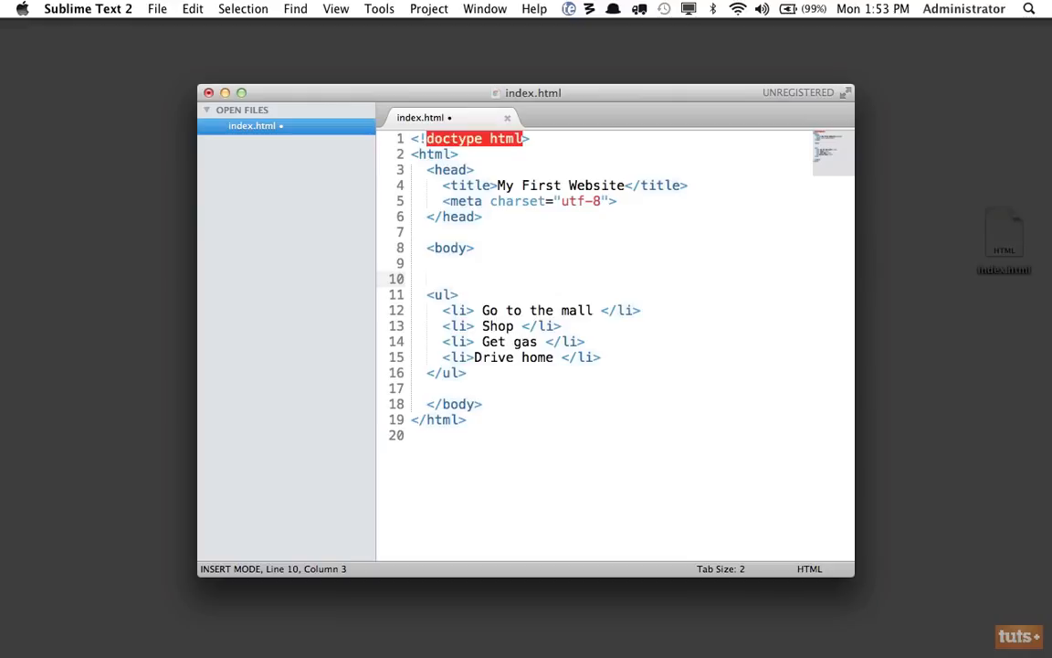
type("<h")
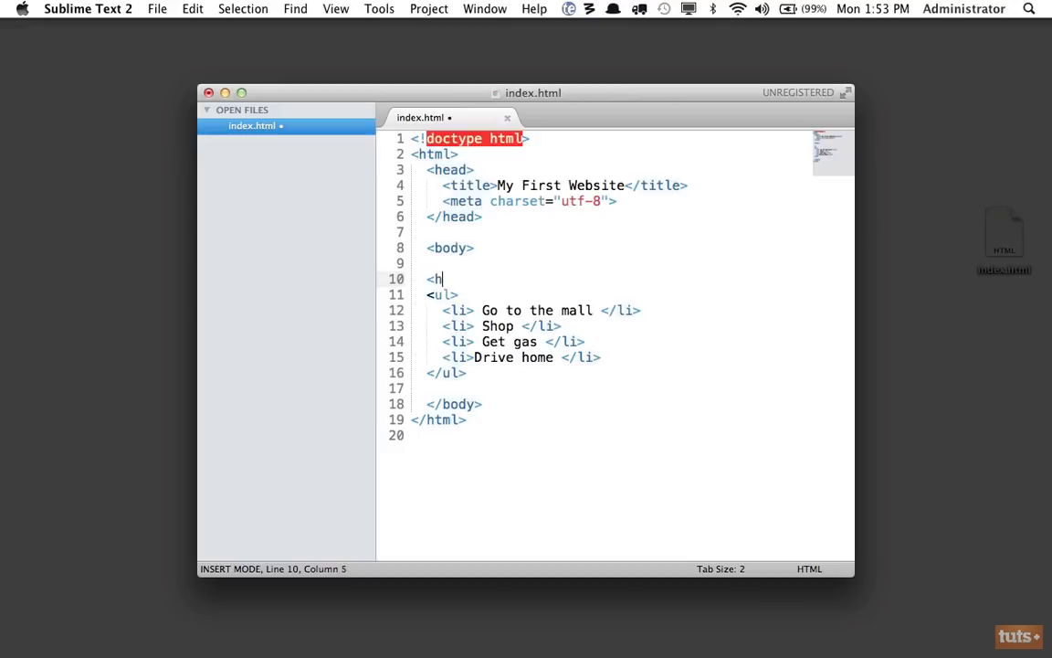
type("1> Things I Must")
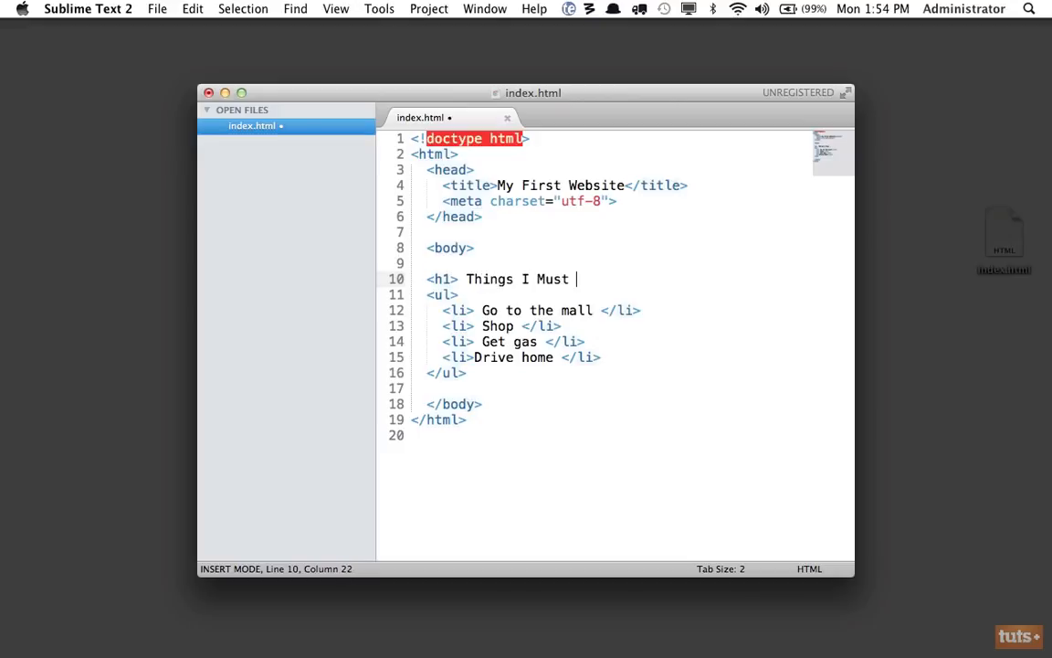
type("Do Today </h1>")
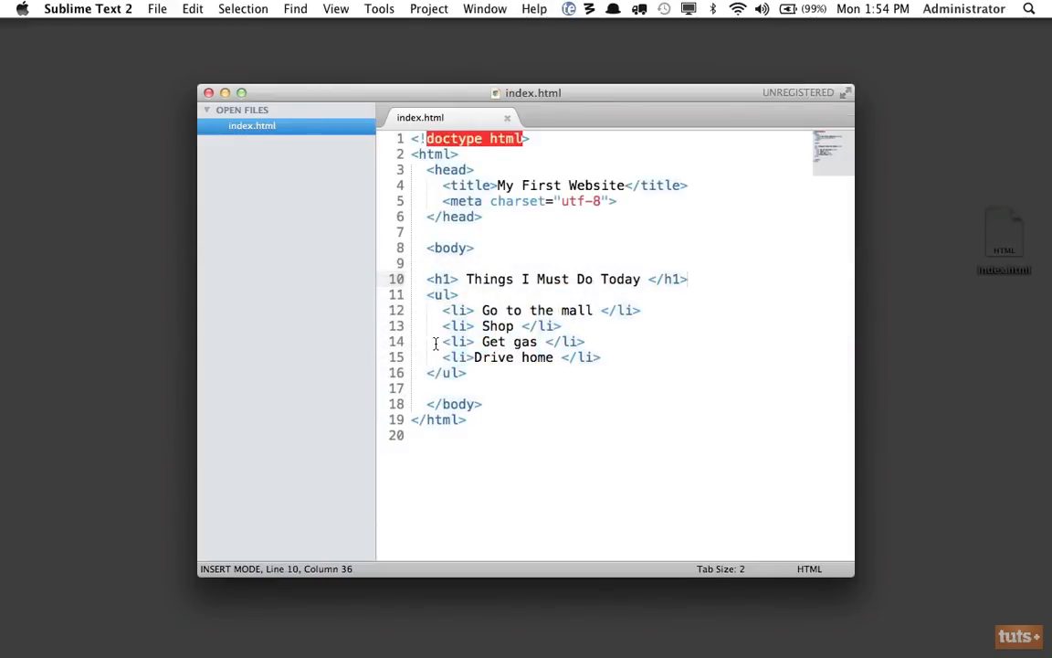
left_click(442, 294)
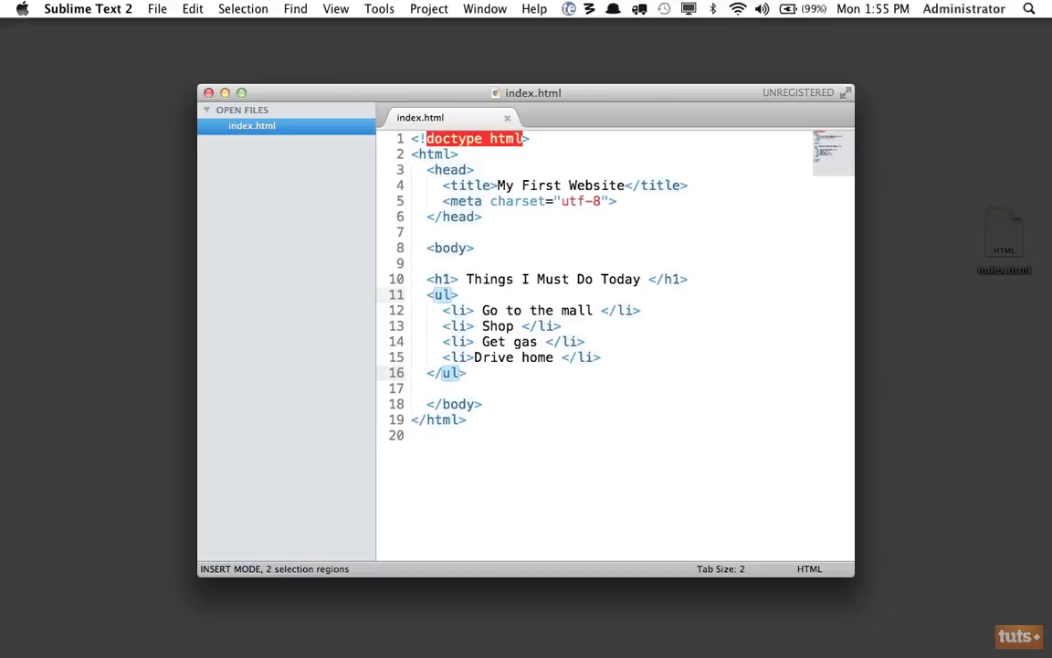
- Change ul to ol, then type Hello at multiple cursors as a multi-select test
type("o")
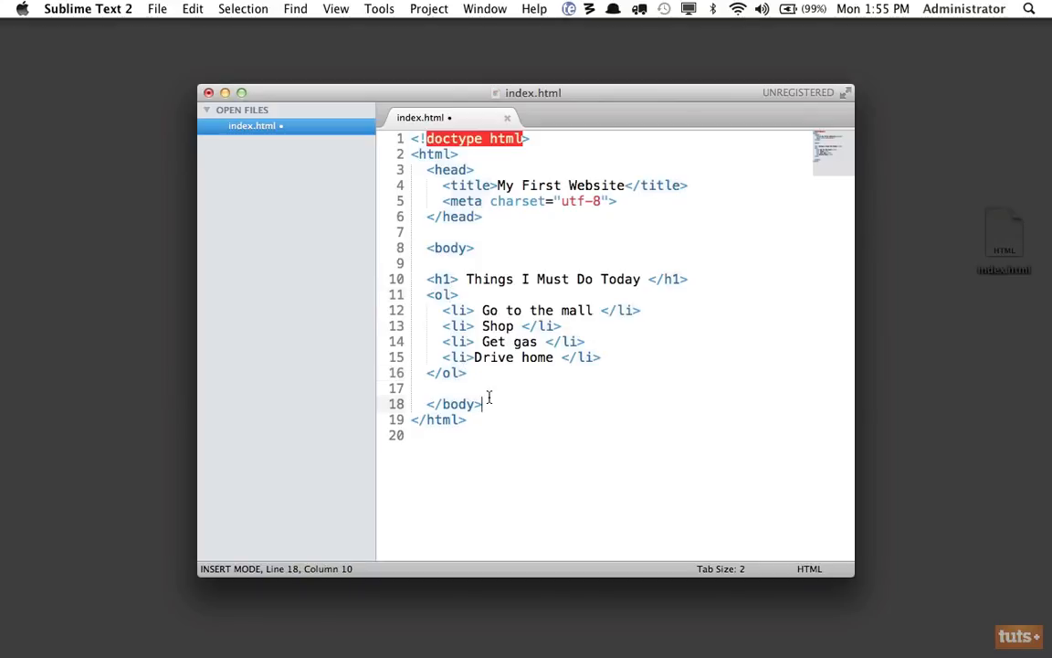
left_click(466, 372)
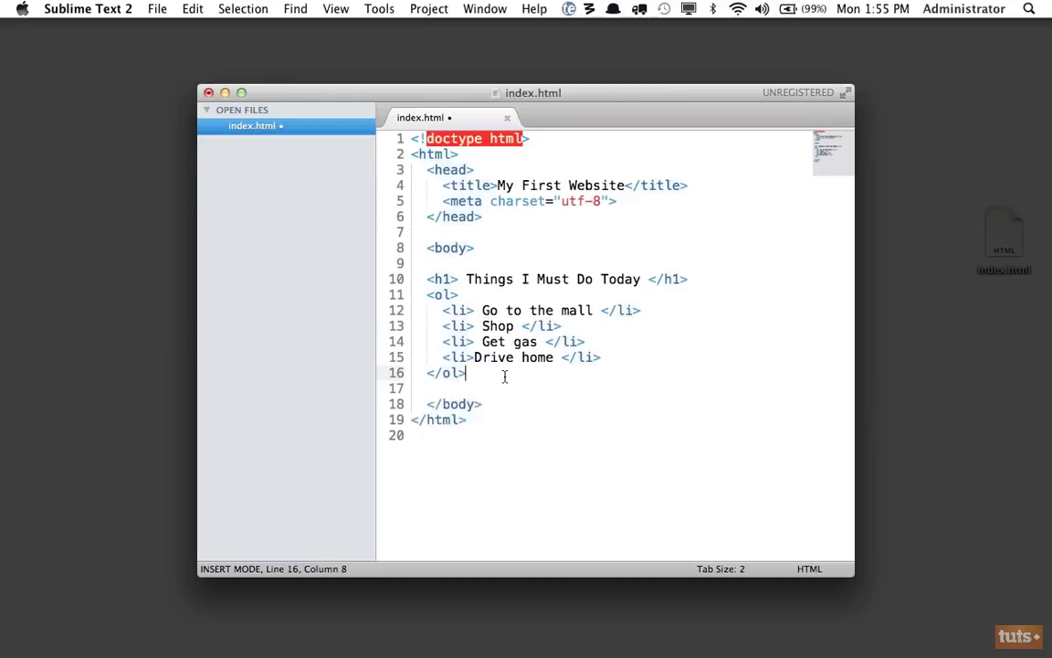
type("Hello")
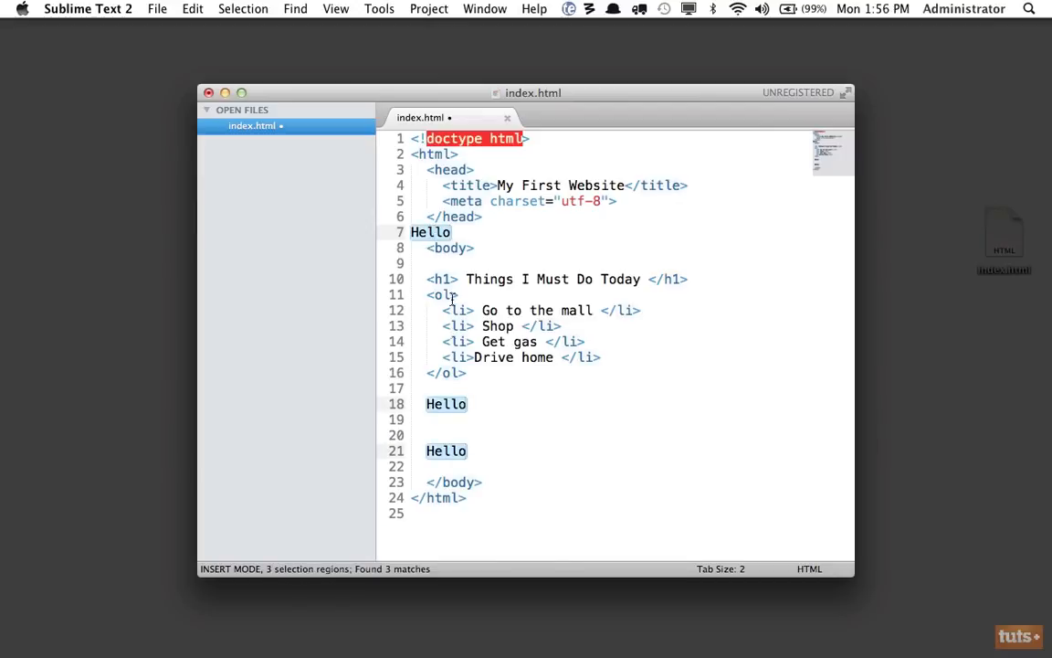
left_click(471, 449)
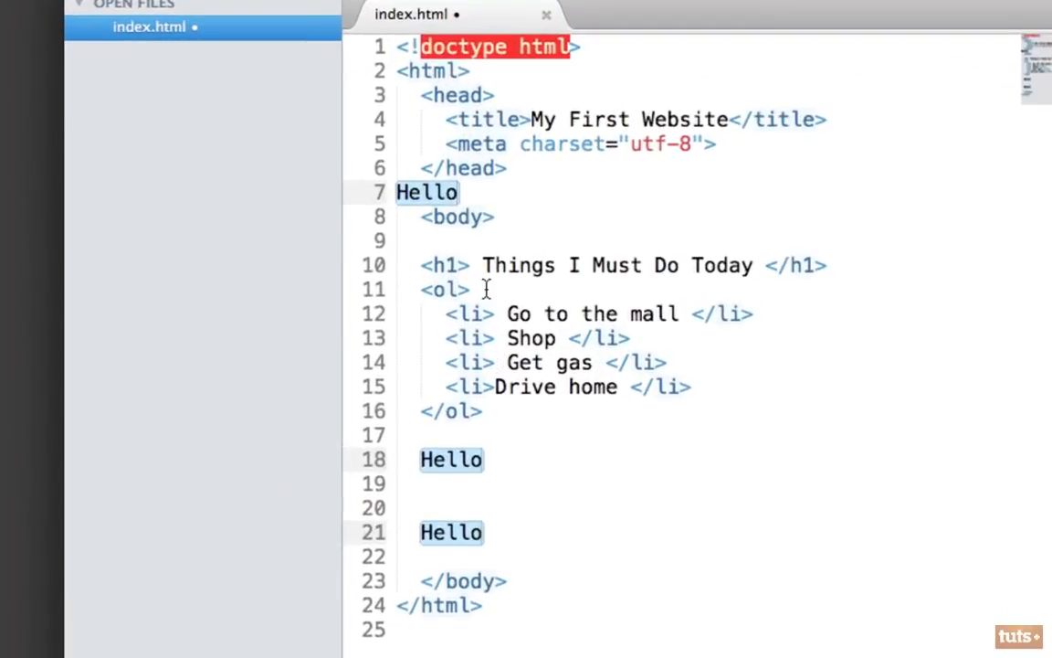
mouse_move(471, 460)
type("Goodbye")
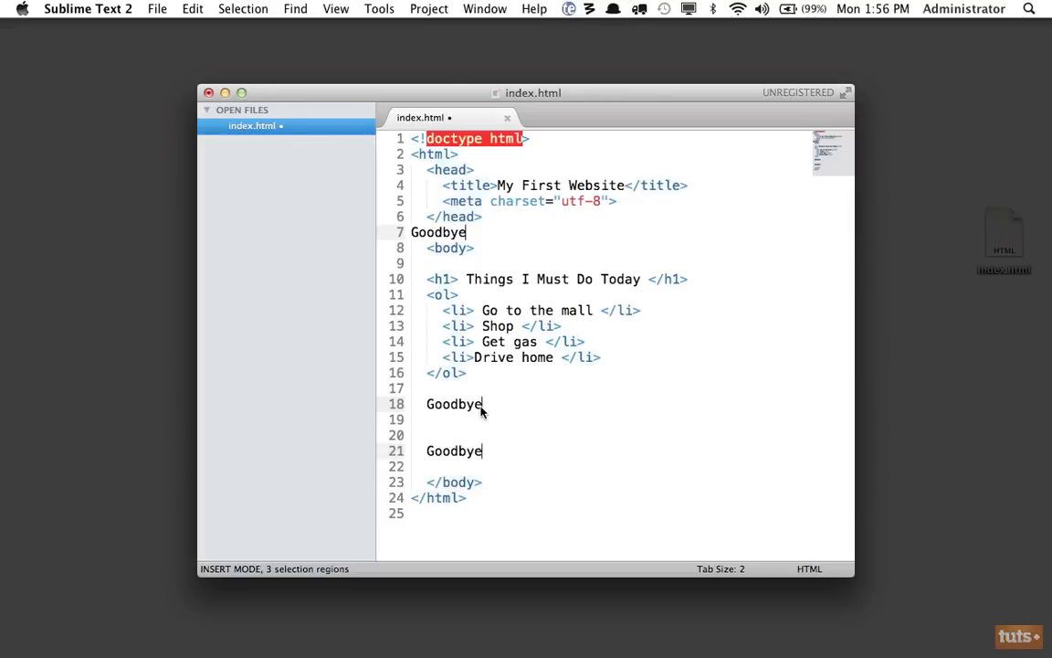
mouse_move(418, 337)
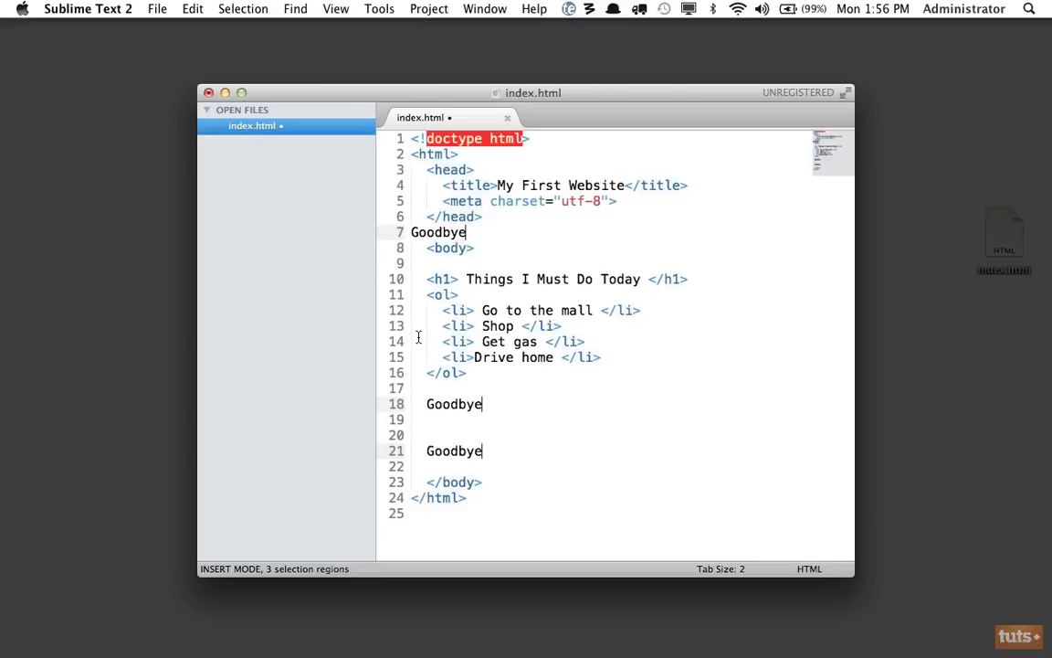
mouse_move(119, 11)
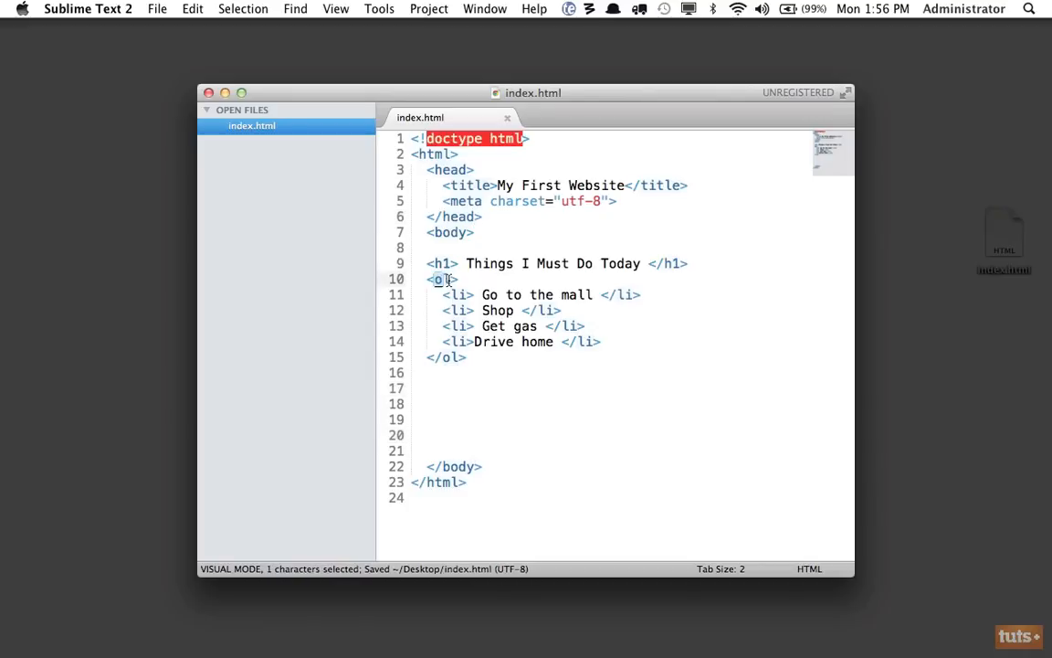
key("escape")
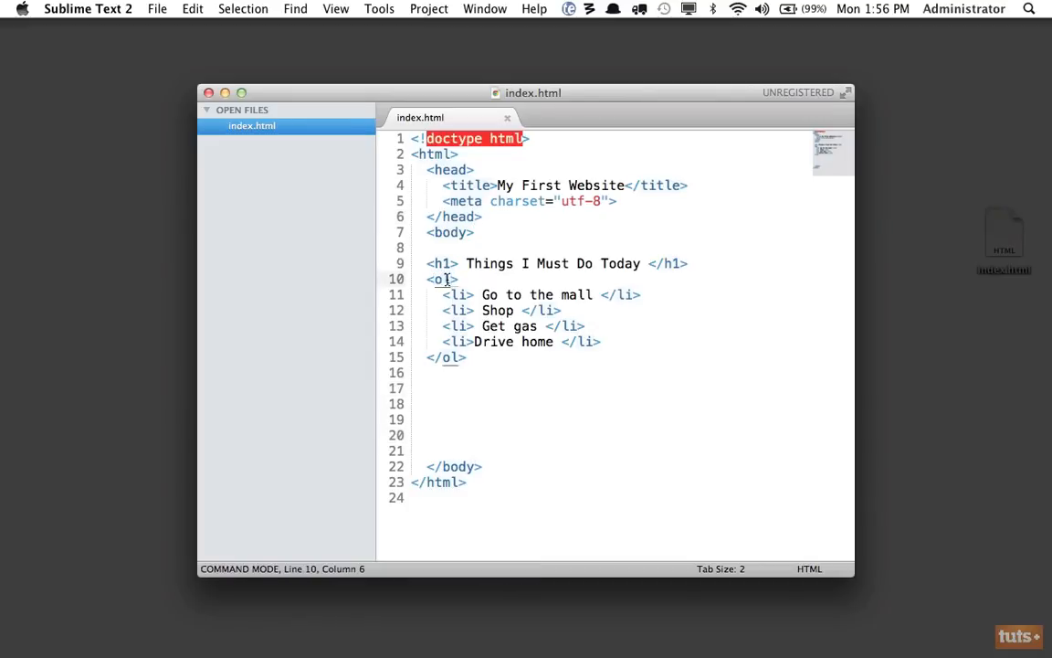
type("ul")
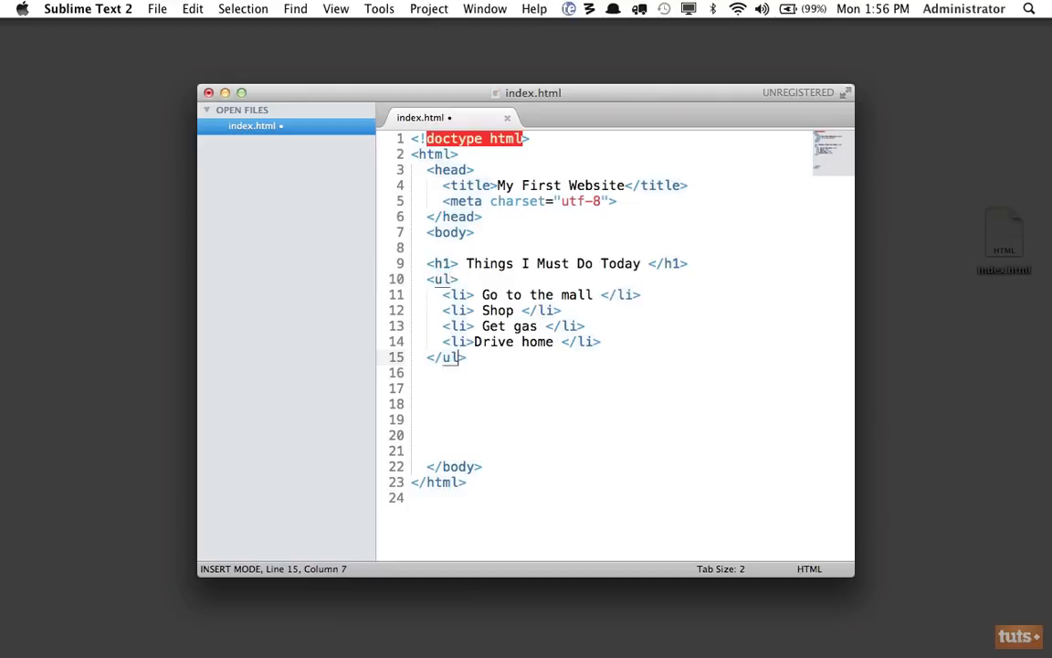
key("cmd+d")
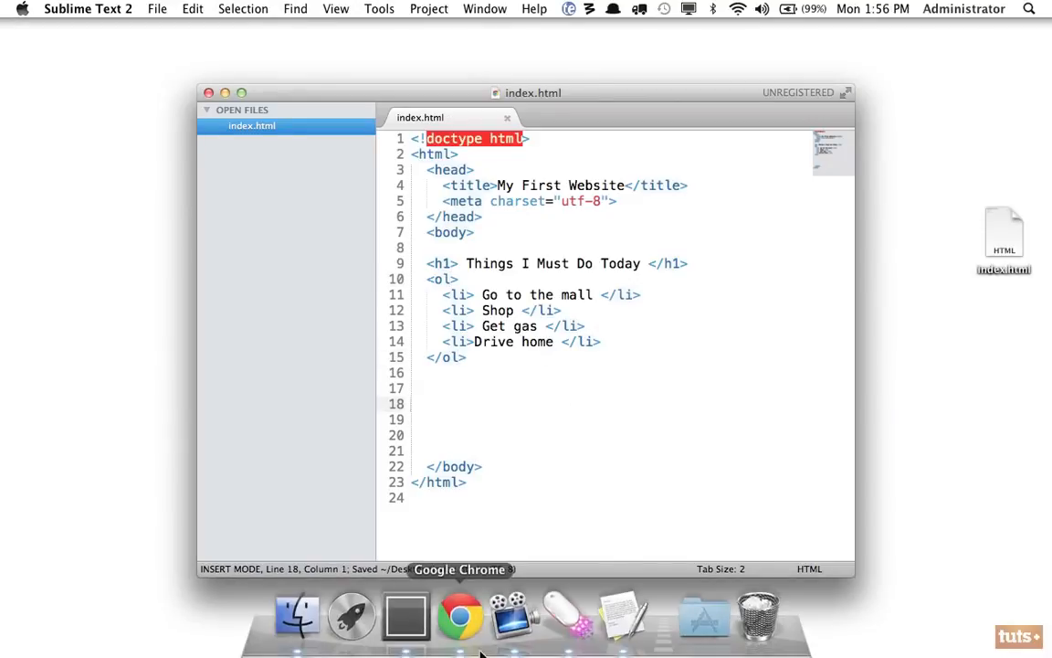
- Reload Chrome to show the to-do items numbered 1 through 4
left_click(460, 614)
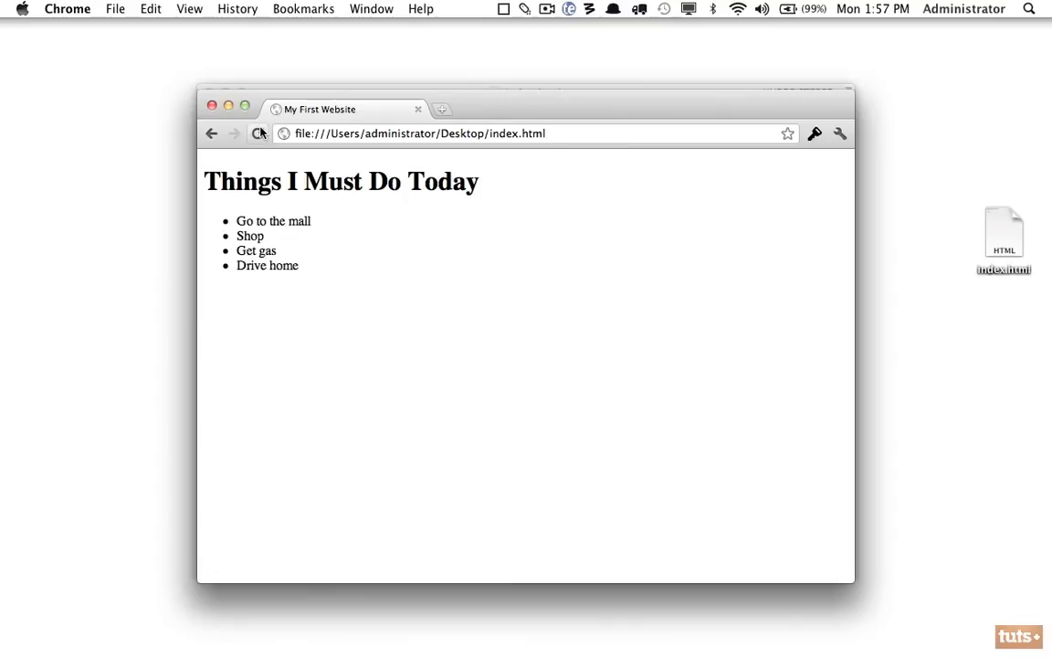
left_click(260, 134)
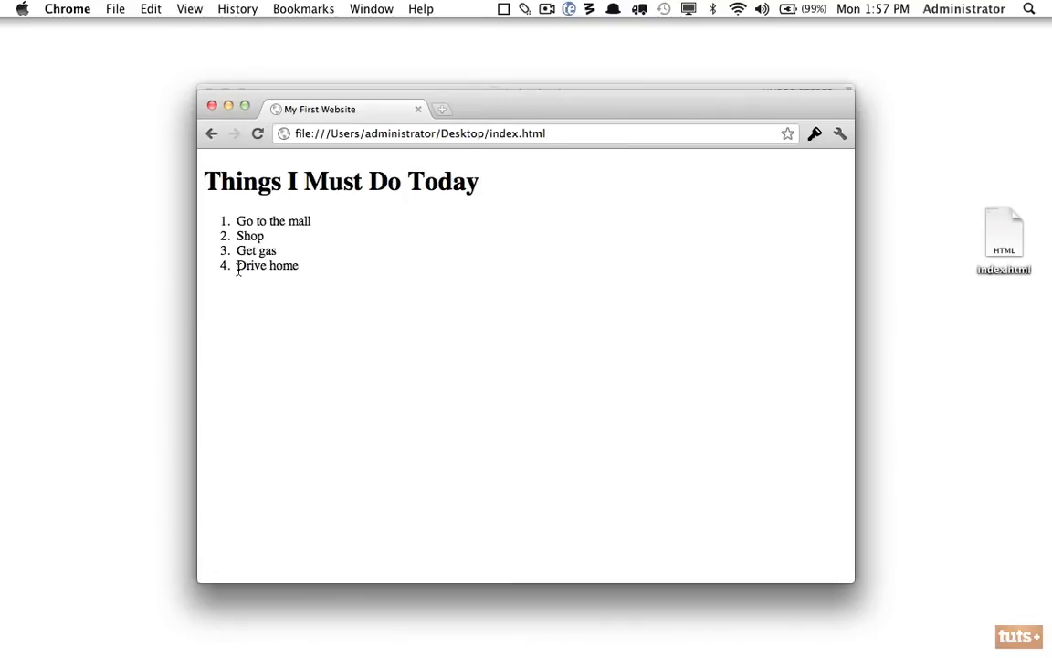
mouse_move(322, 271)
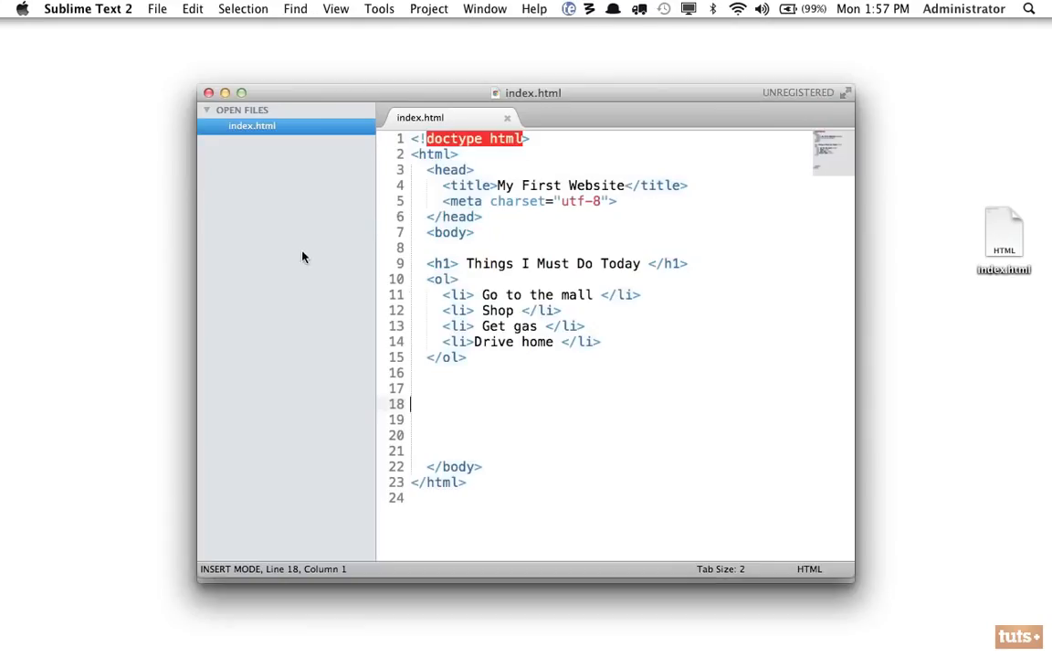
mouse_move(475, 318)
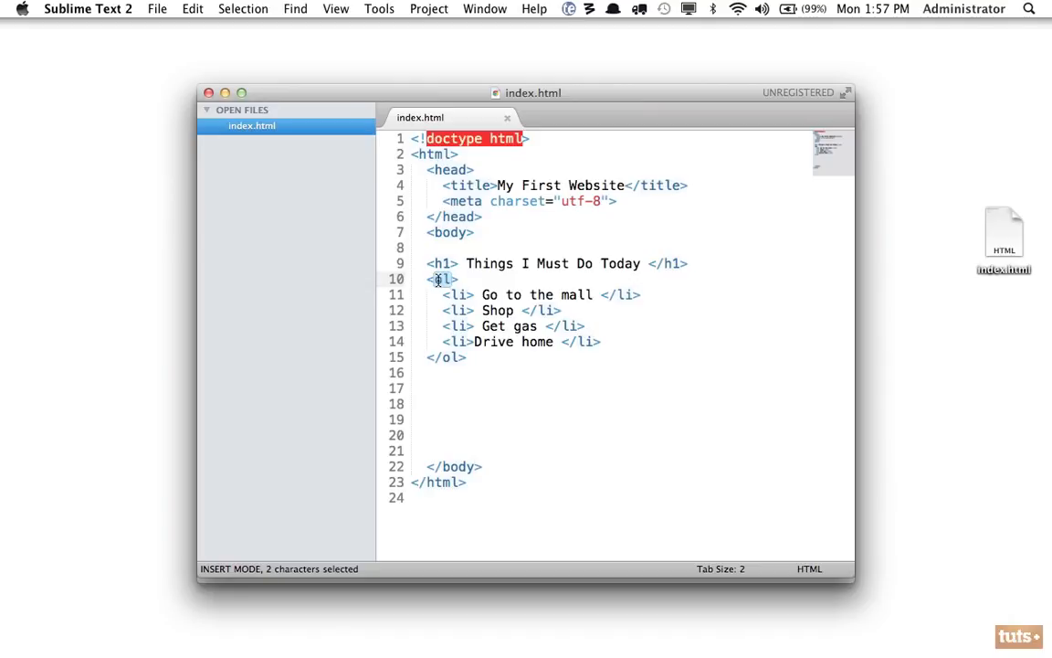
- Change the ol tags back to ul and make room for an ordered copy below
type("ul")
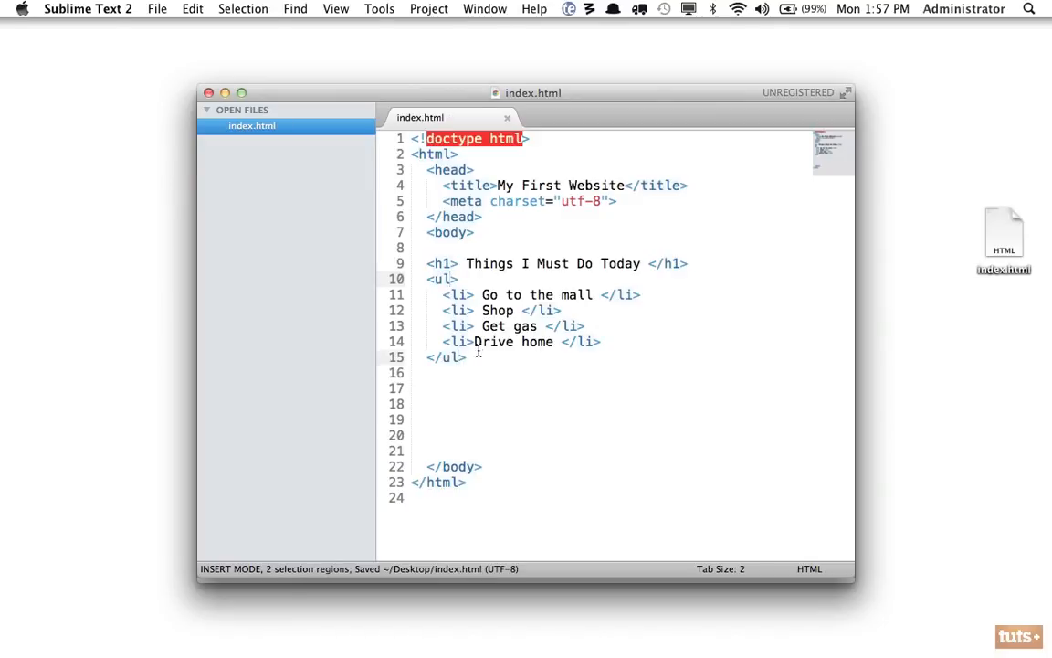
left_click(485, 356)
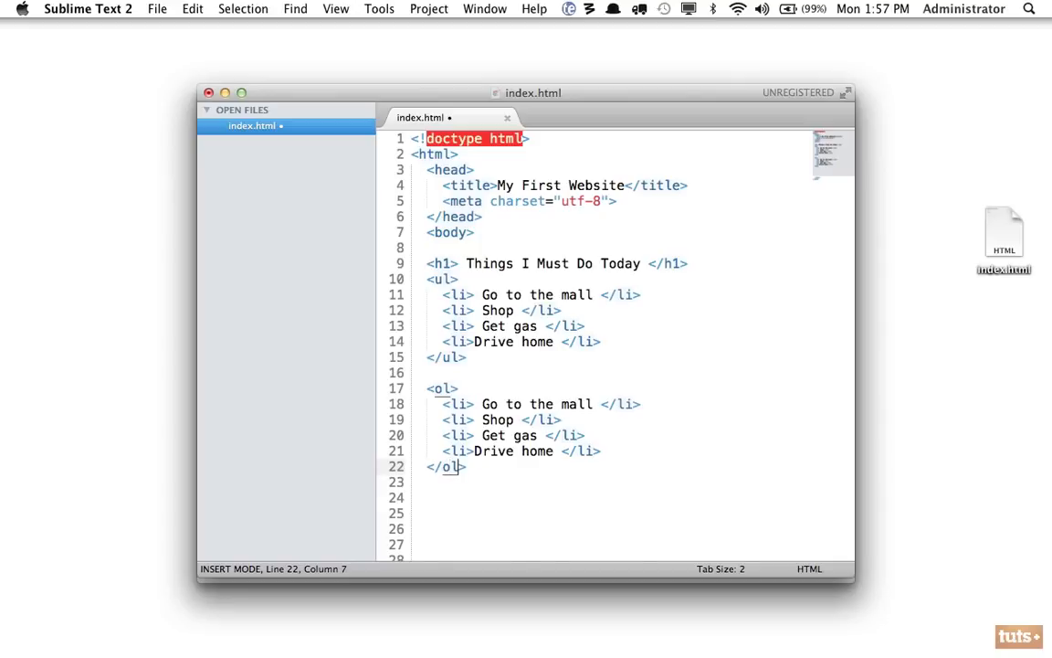
left_click(453, 468)
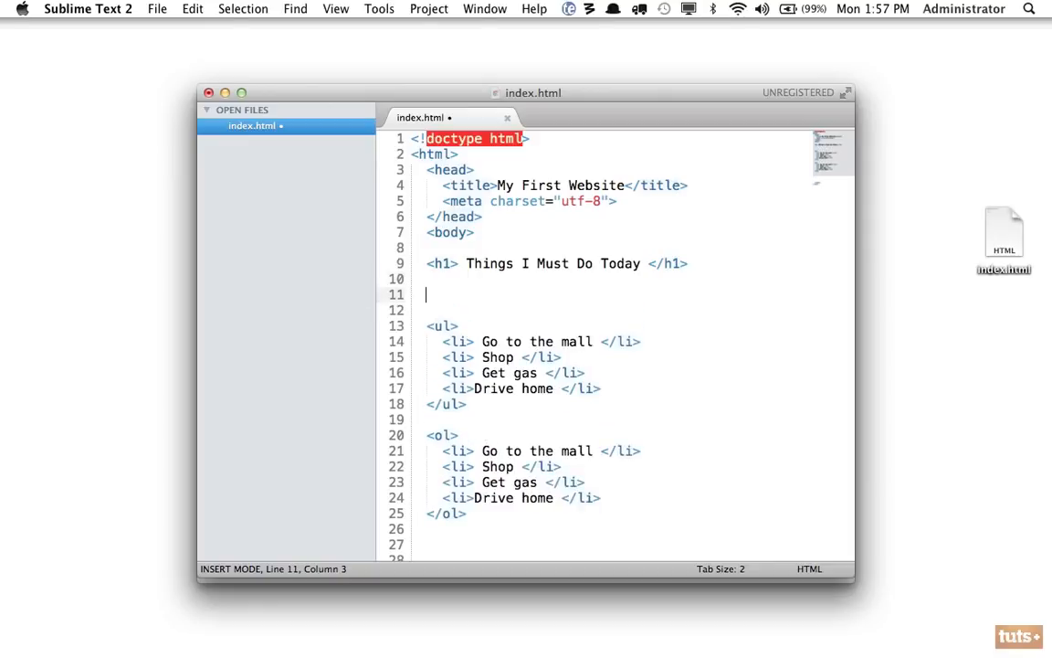
- Add a <dl></dl> definition list with a <dt>Sublime:</dt> term
type("<dl")
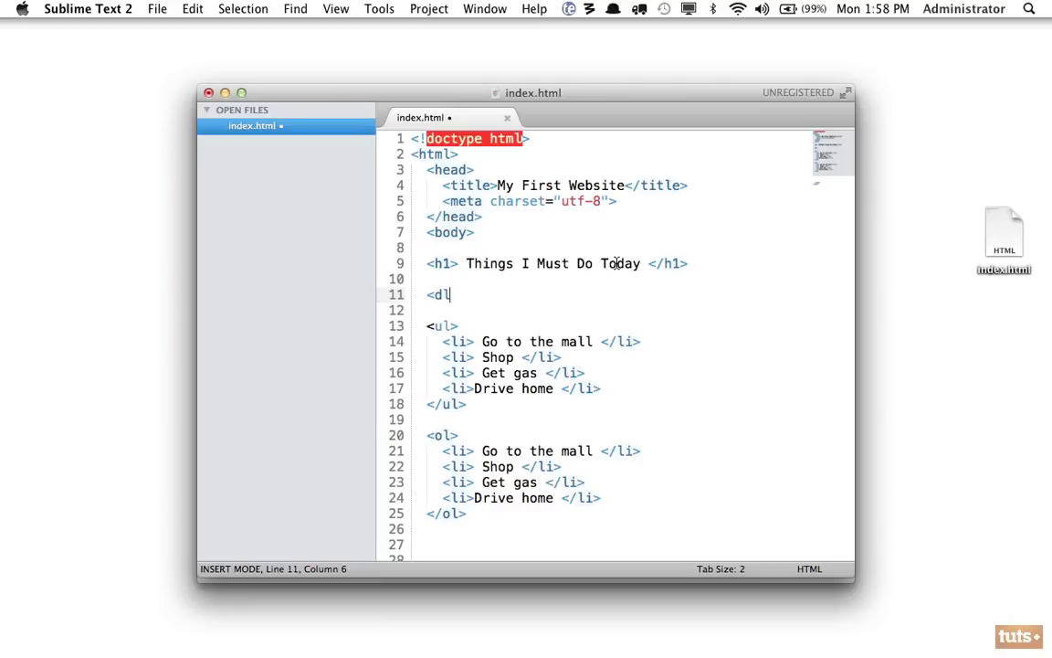
type("</dl>")
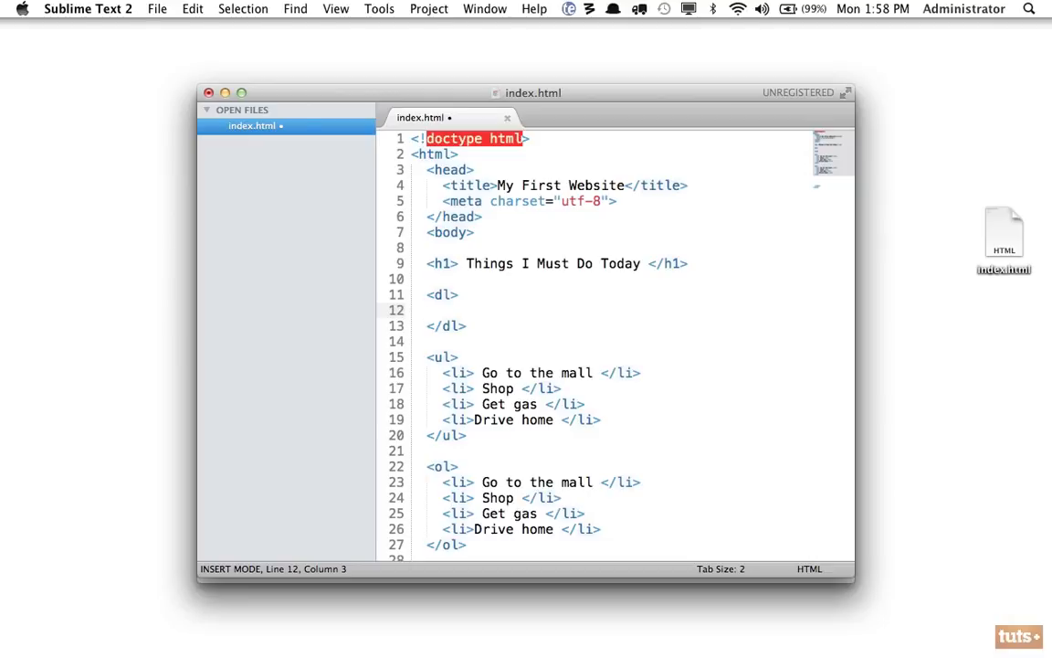
type("<")
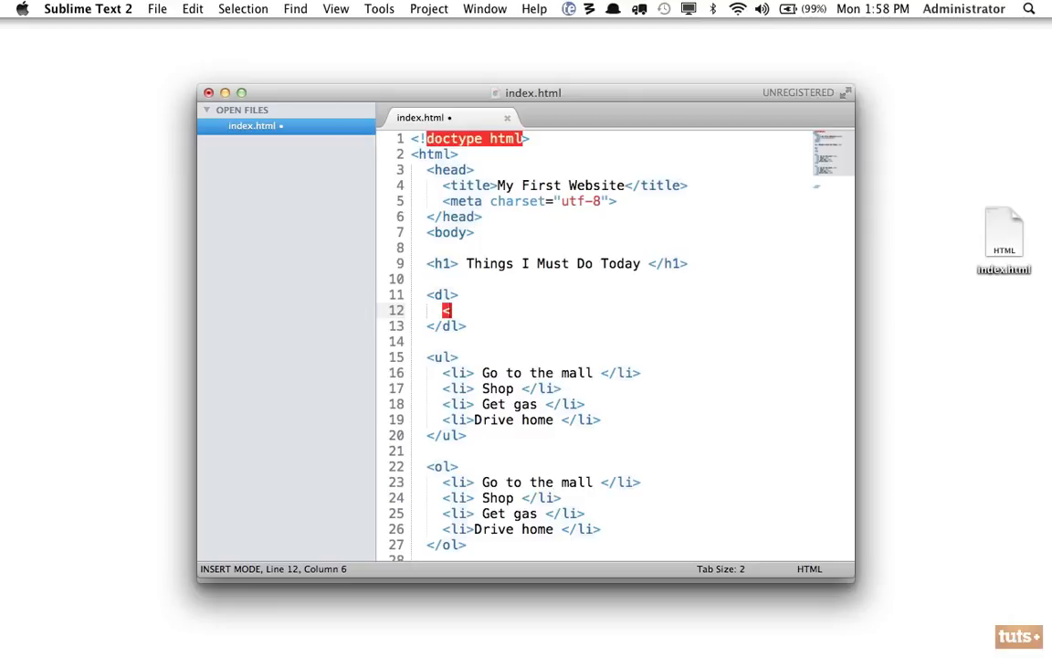
type("dt>Sublime: </dt>")
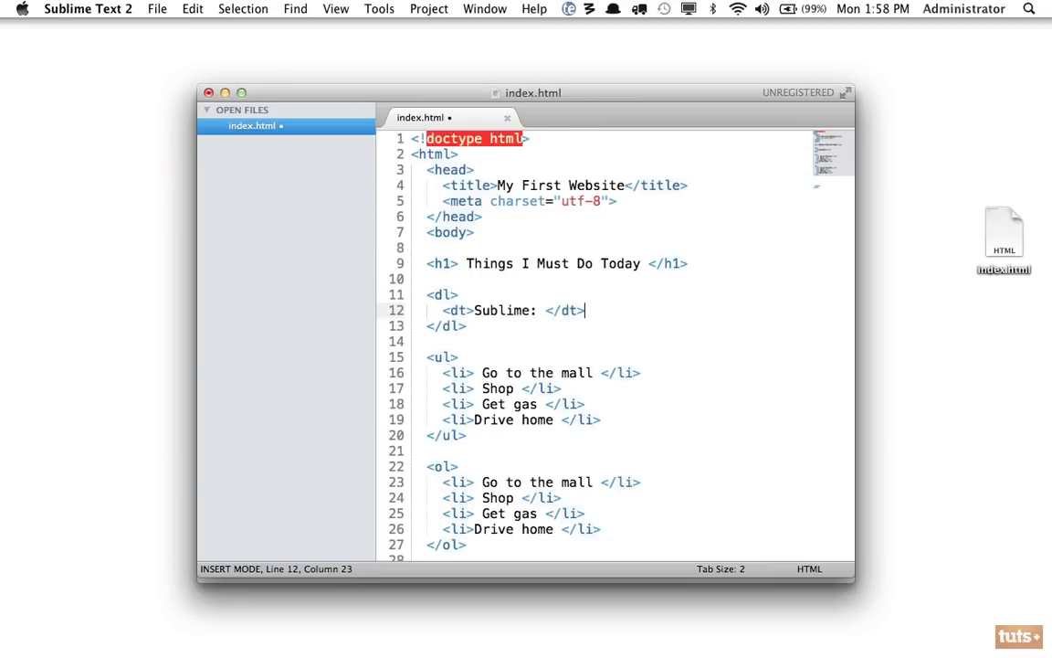
key("enter")
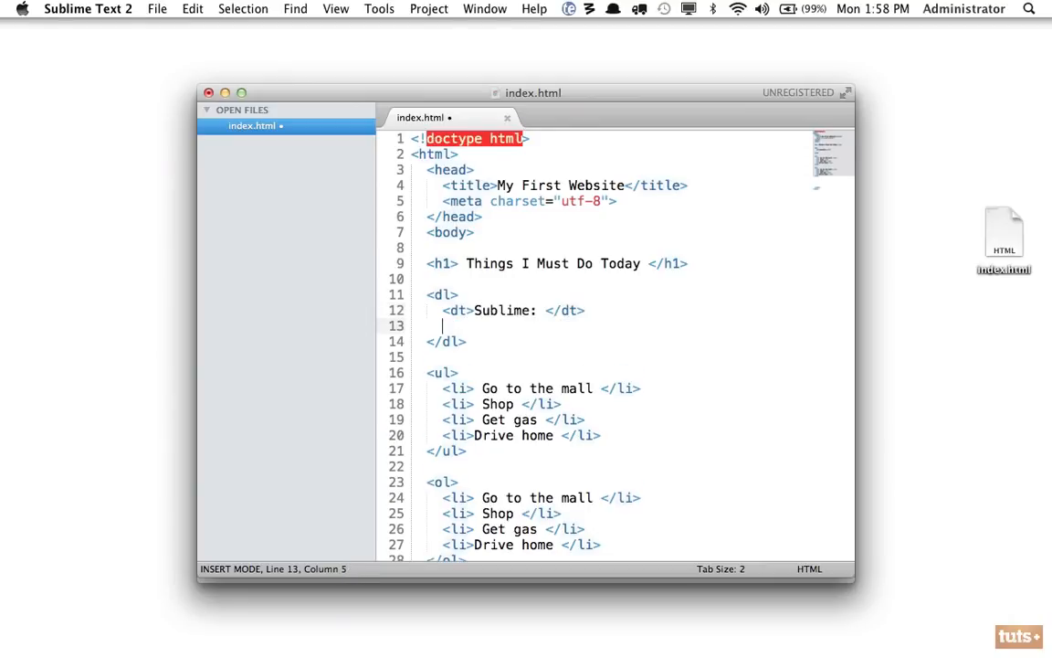
mouse_move(493, 289)
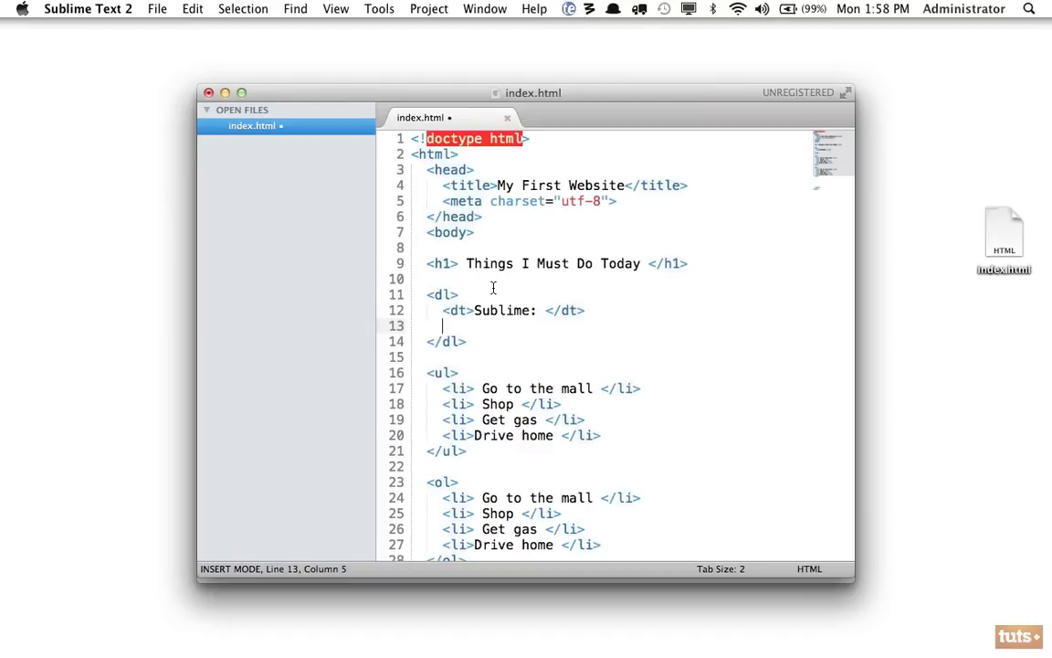
- Add the <dd> description A code editor. under the Sublime term
type("<dd> </dt>")
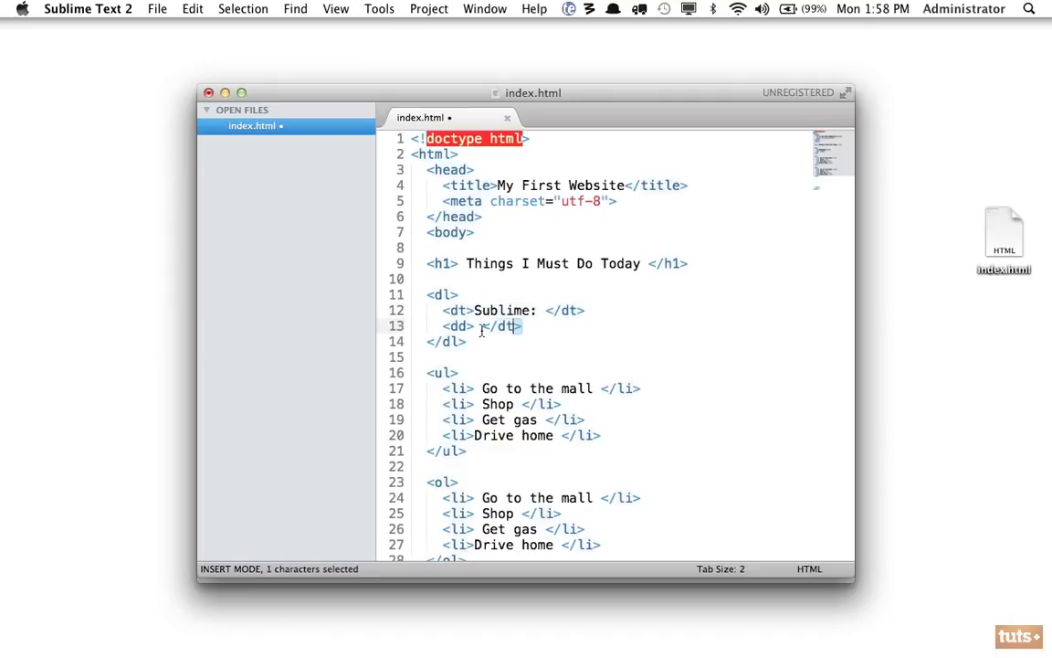
type("A c")
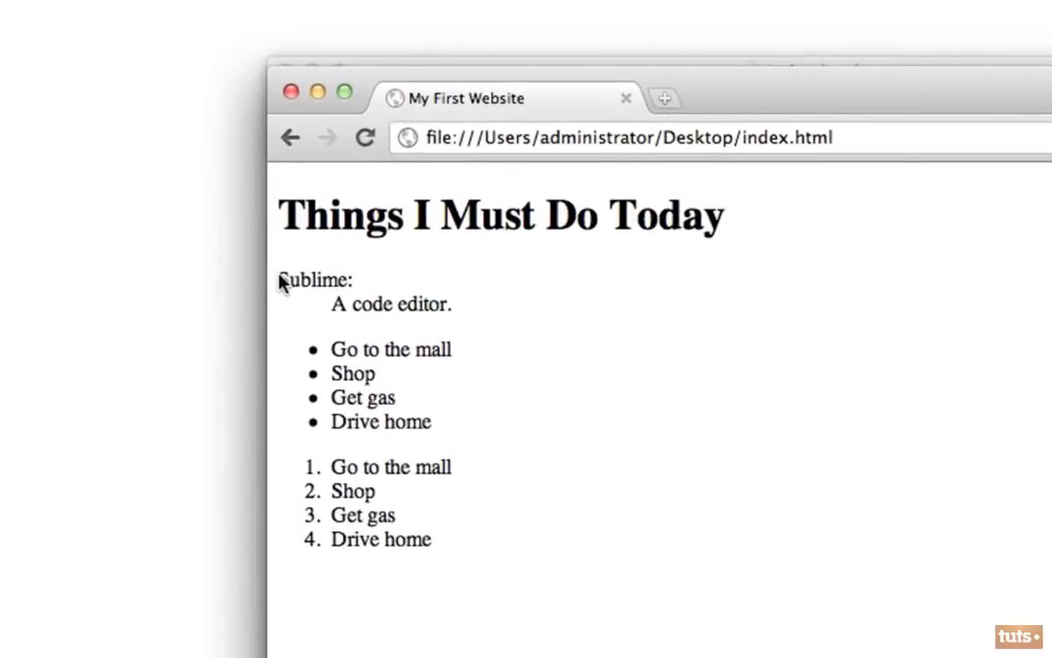
- Preview index.html in Chrome and highlight the term Sublime above its description
double_click(314, 280)
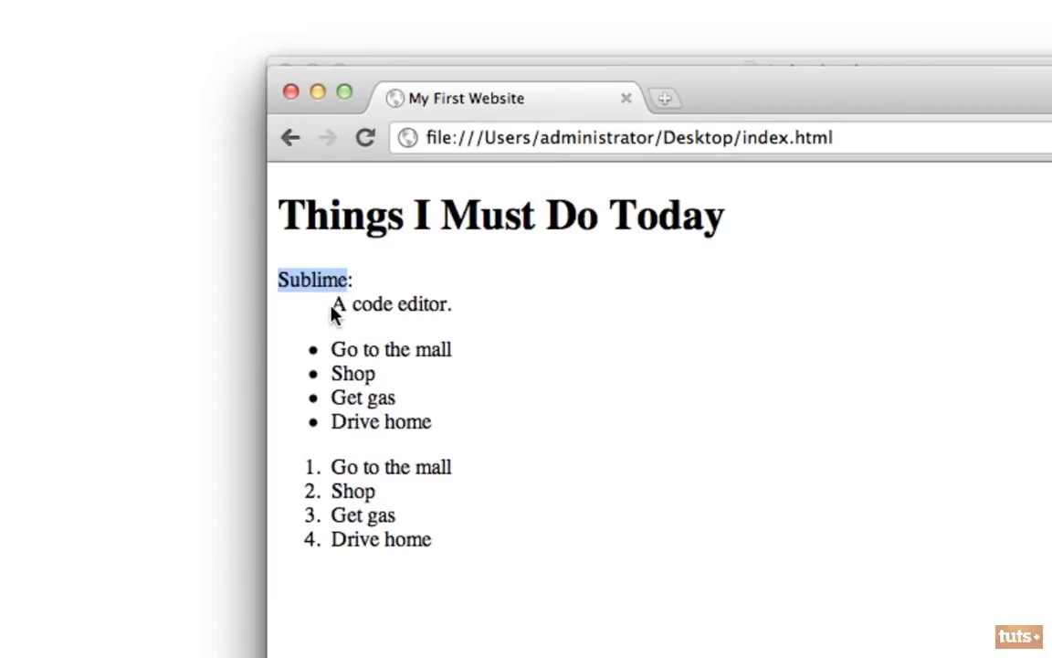
mouse_move(373, 314)
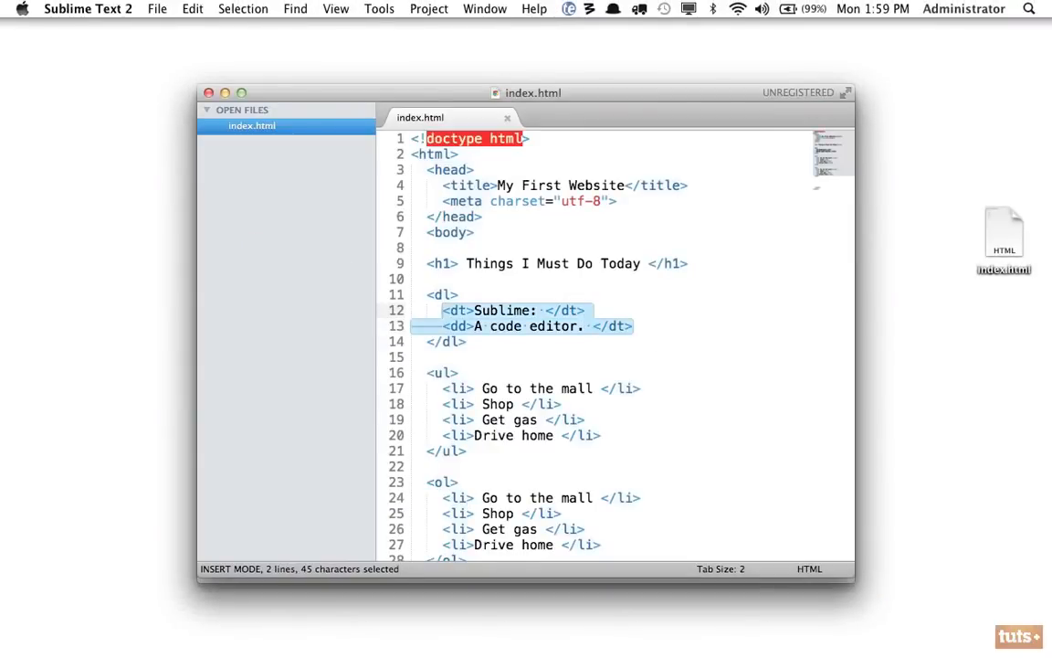
- Duplicate the Sublime: / A code editor pair until the definition list holds five copies
key("cmd+v")
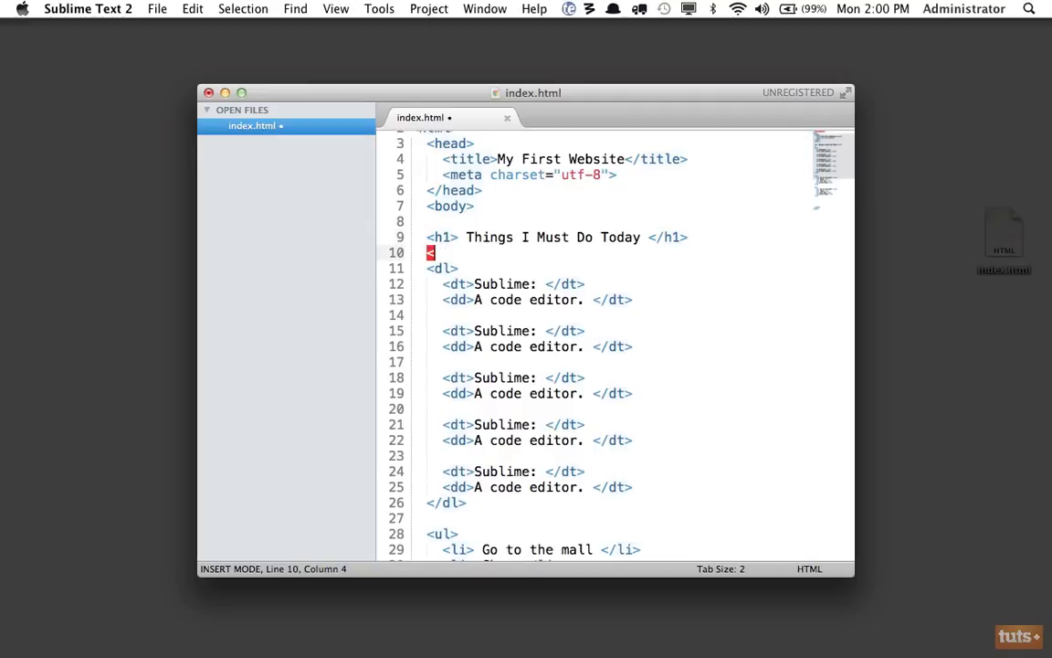
- Write <p>Hi <strong>there</strong></p> on a new line under the h1
type("p>Hi")
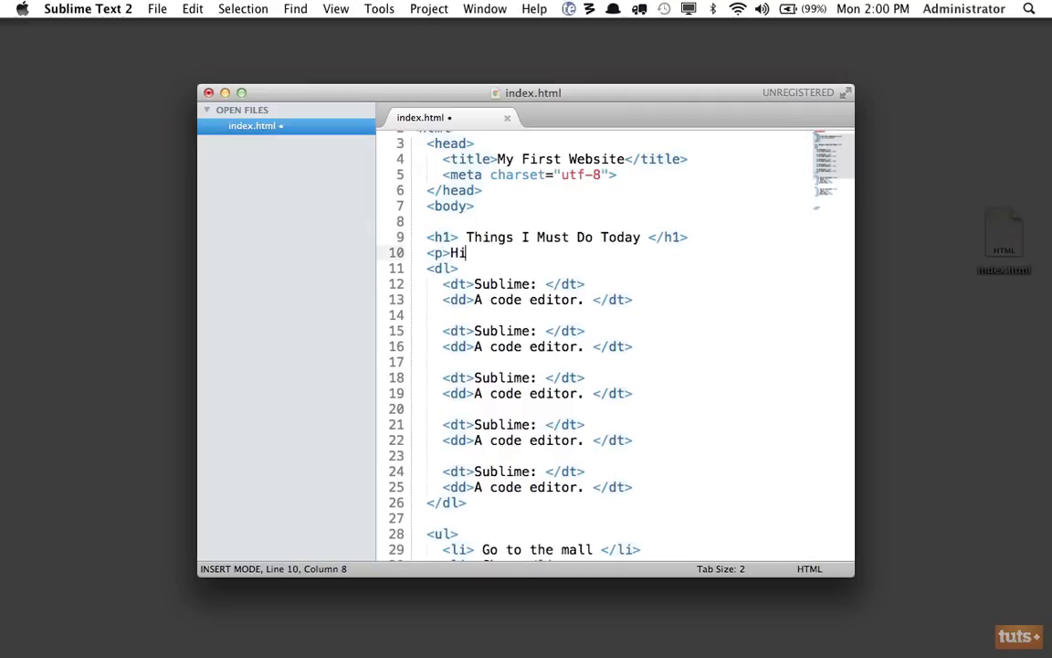
type("<strong>")
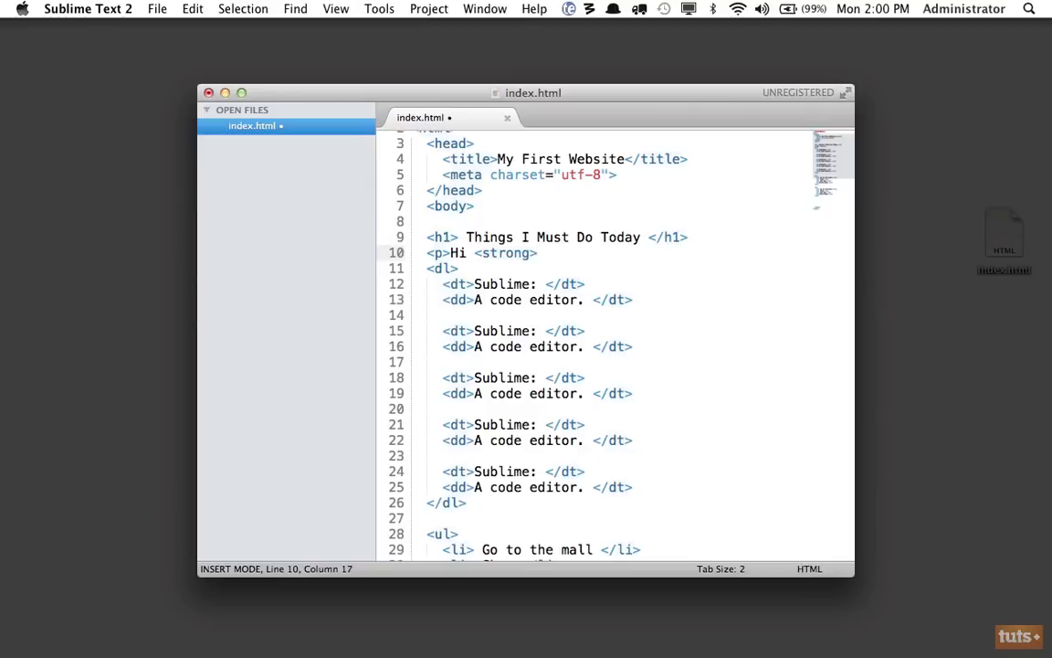
type("there</strong>")
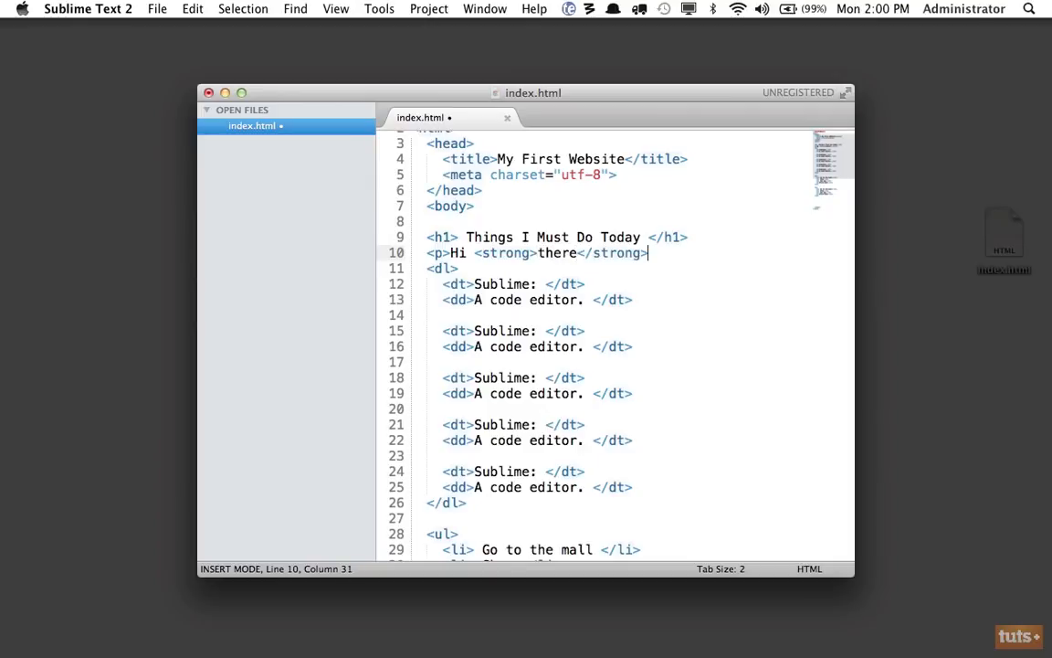
type("</p>")
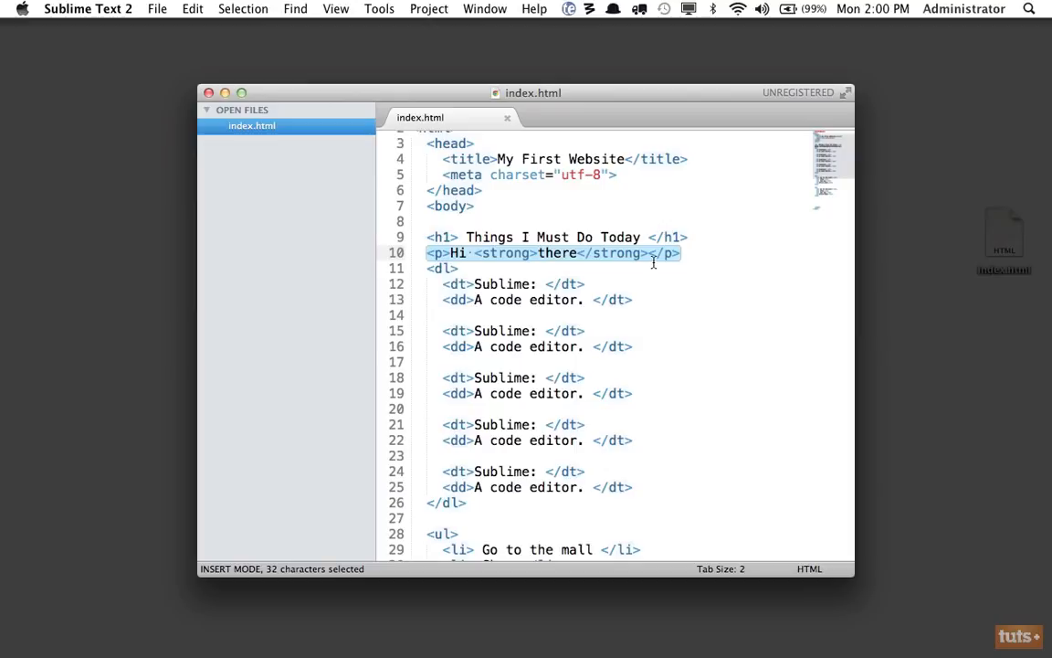
scroll("down", 3)
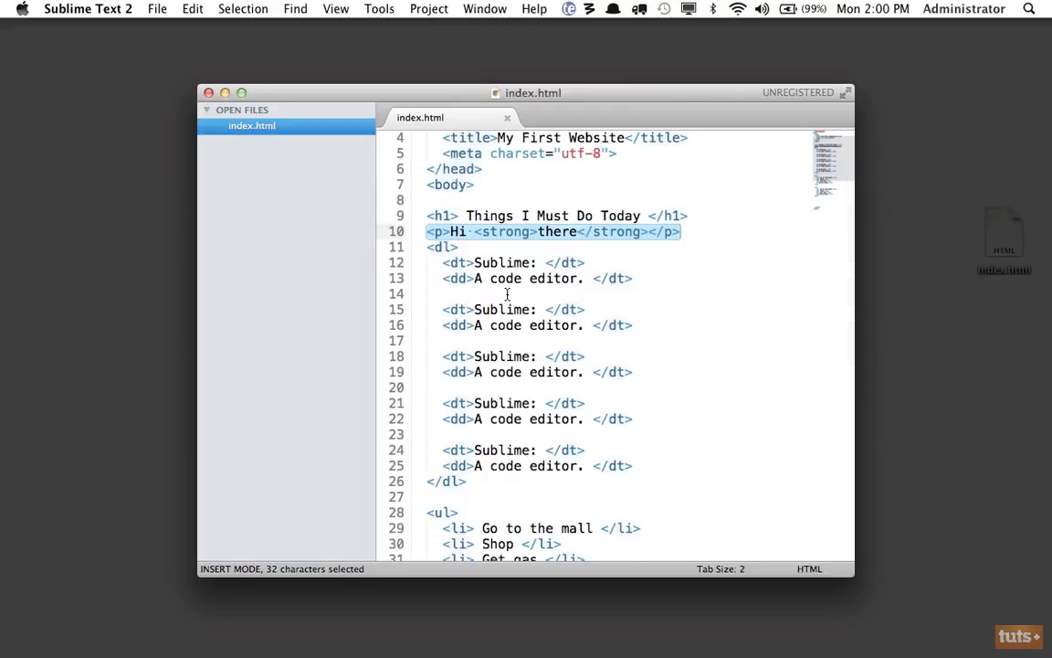
left_click(437, 246)
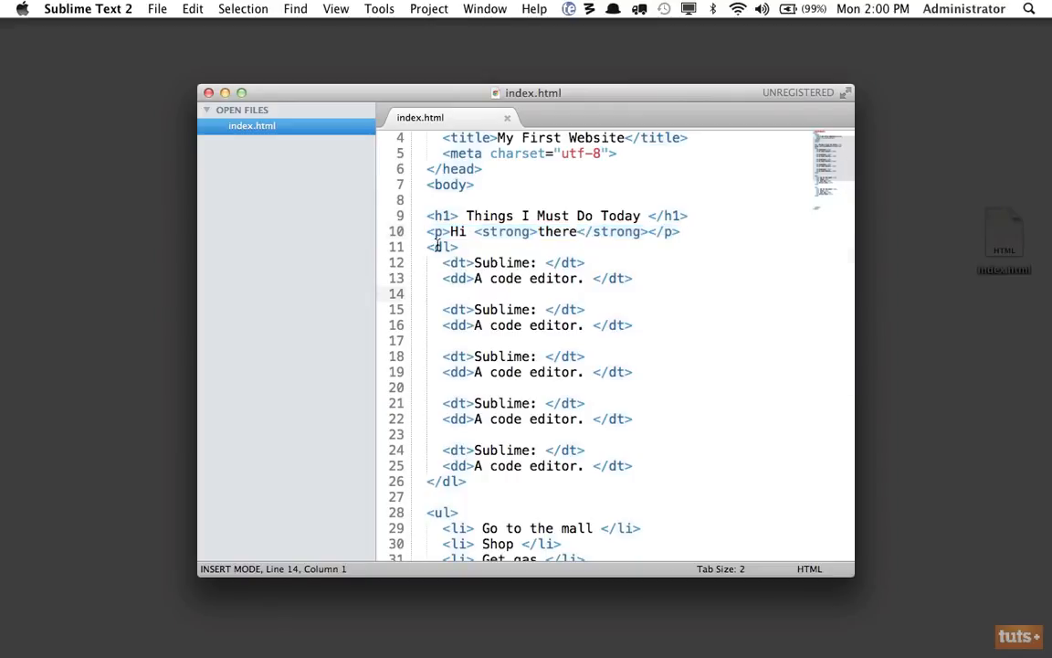
left_click_drag(427, 246, 468, 482)
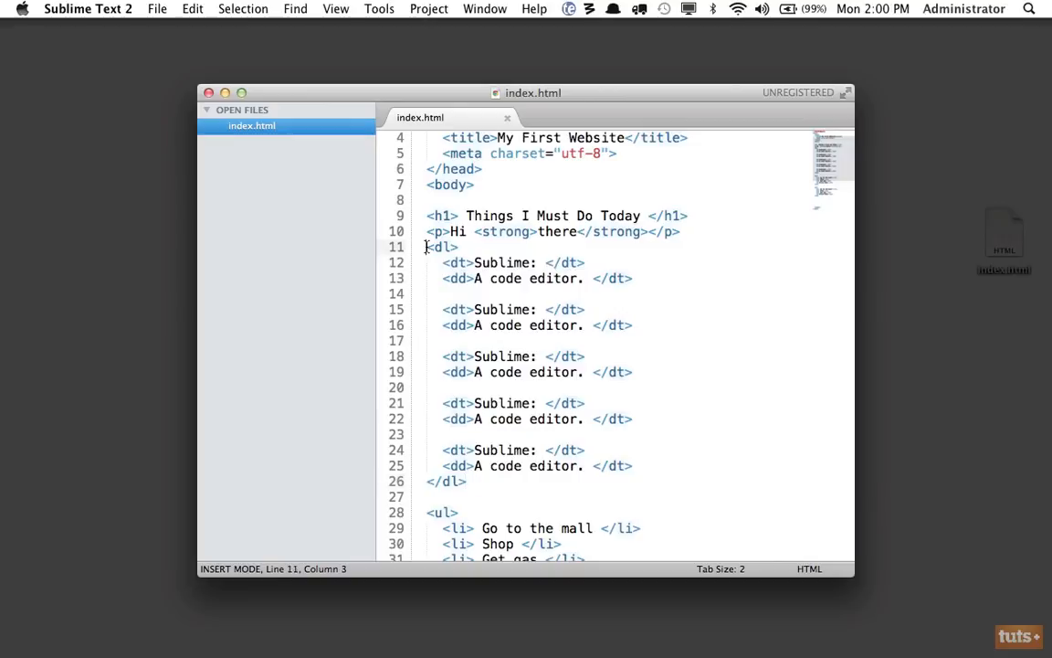
left_click_drag(427, 247, 455, 247)
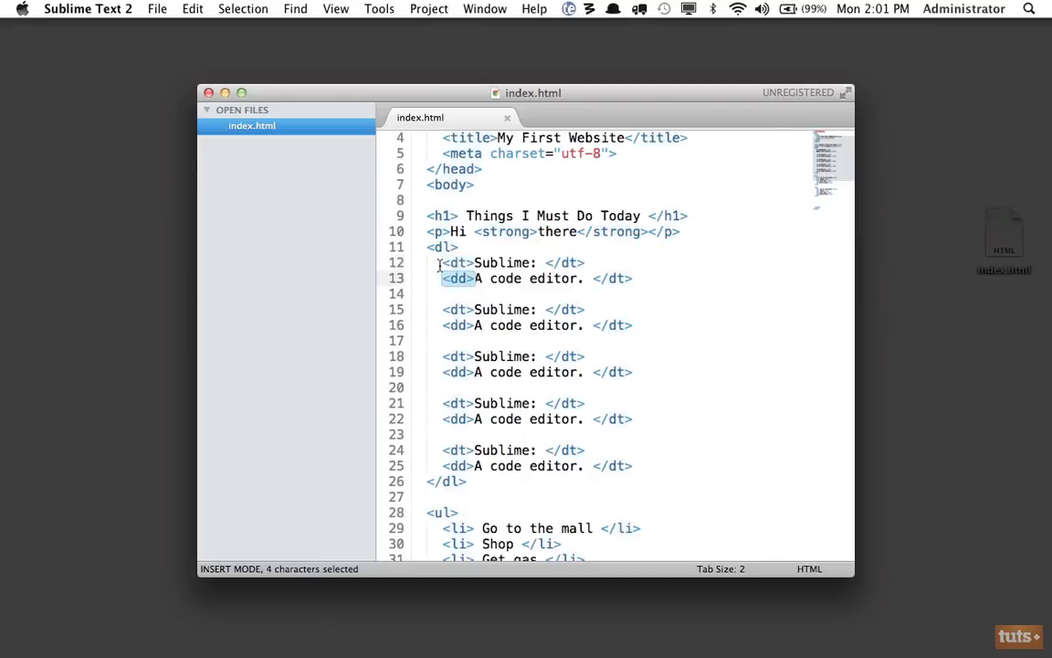
left_click(442, 278)
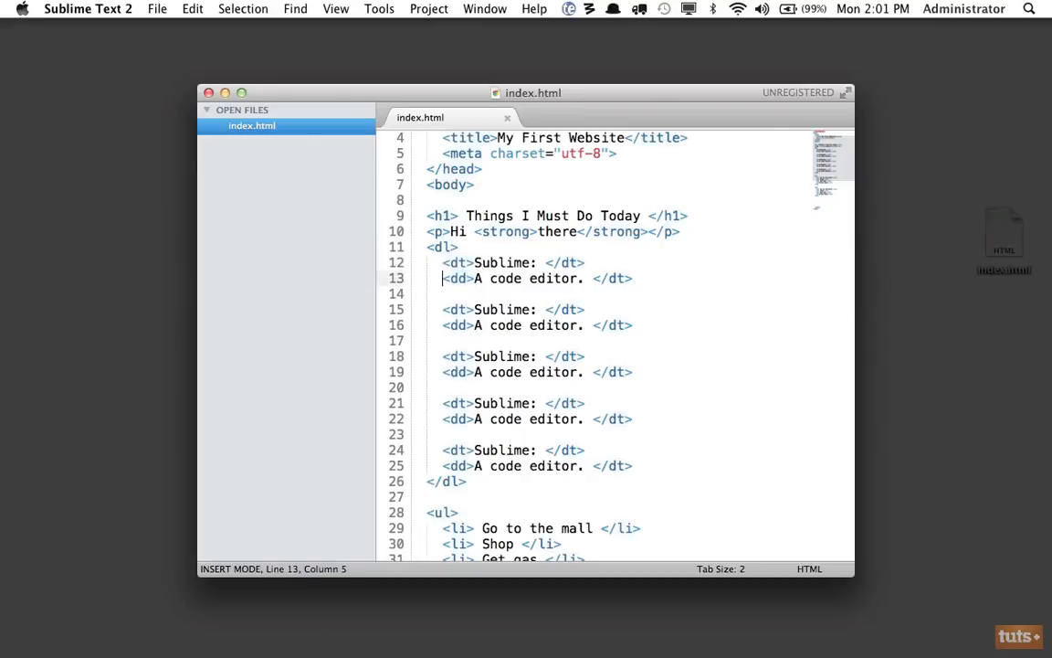
left_click_drag(426, 263, 617, 278)
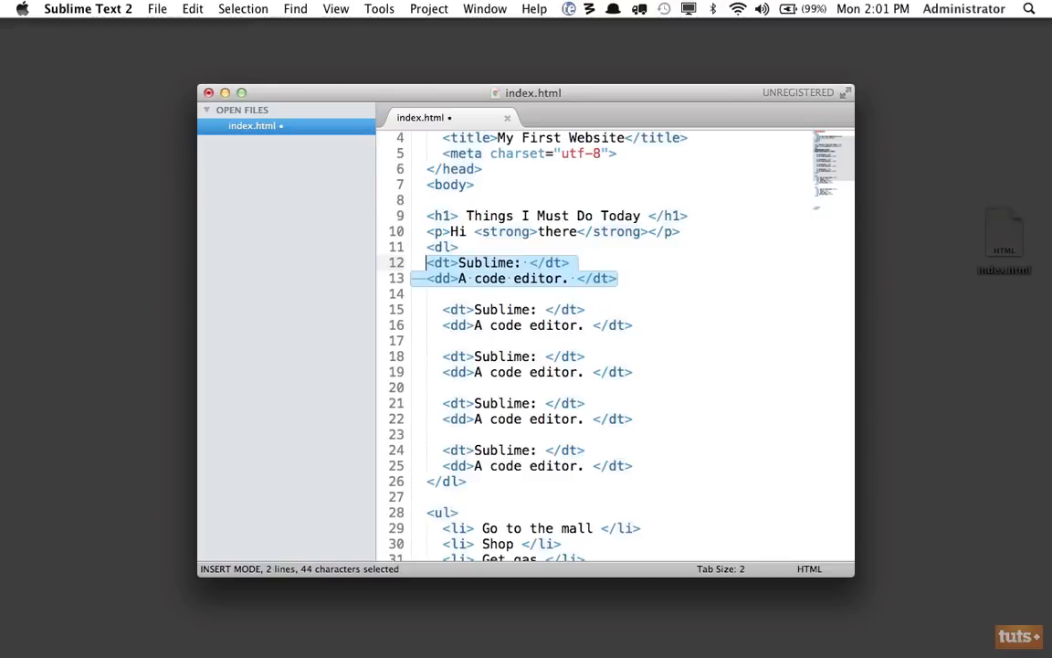
left_click(428, 263)
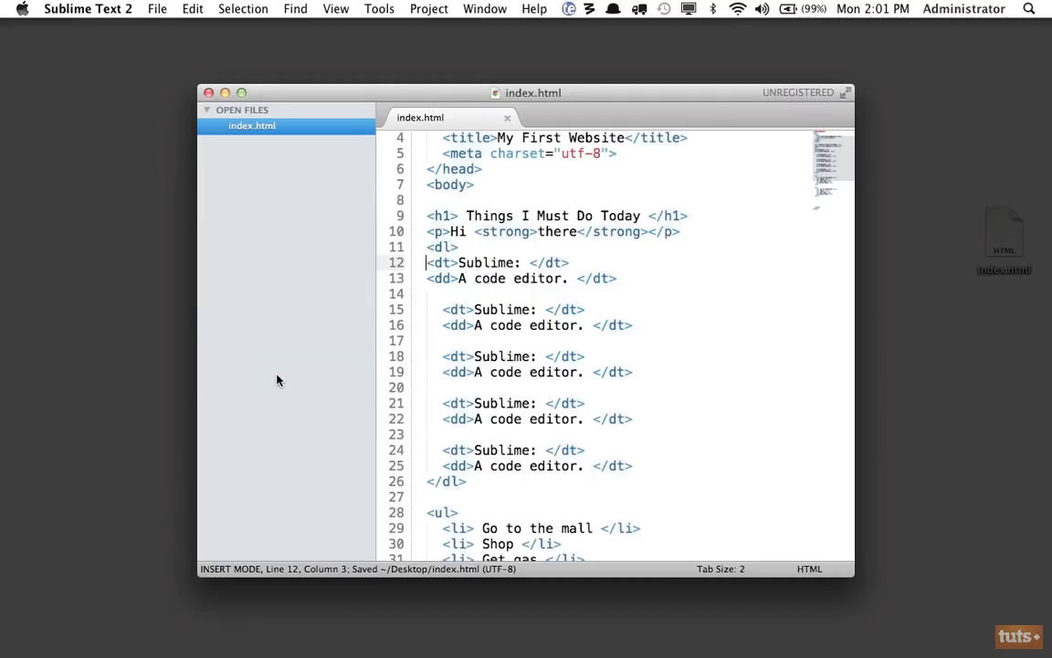
left_click_drag(425, 263, 618, 277)
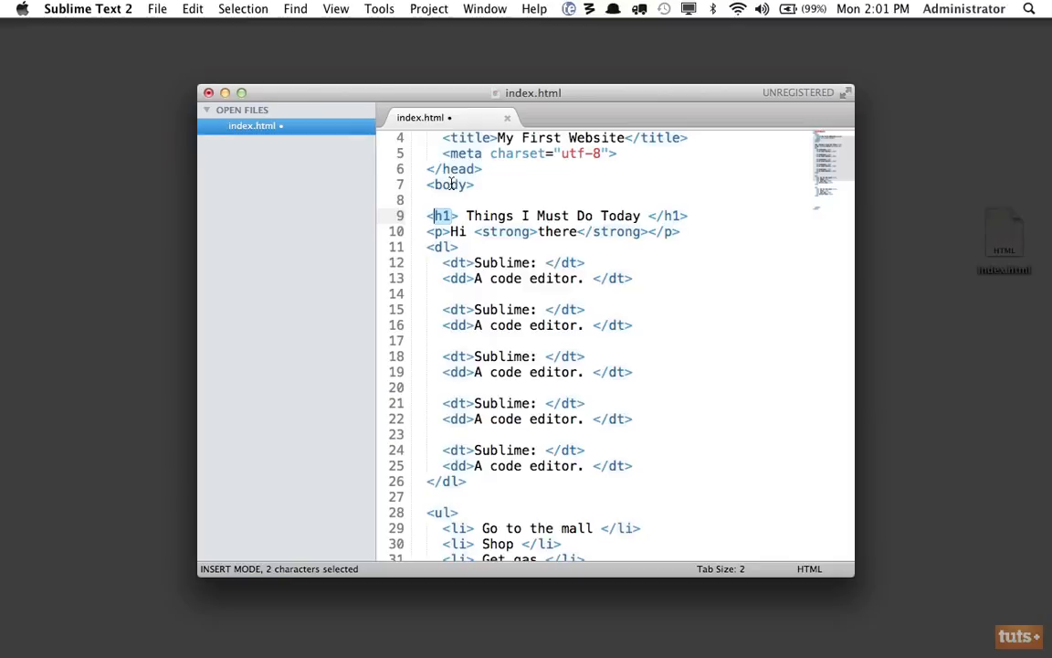
- Reload the Chrome preview showing Hi there twice and select a line of the text
left_click(497, 263)
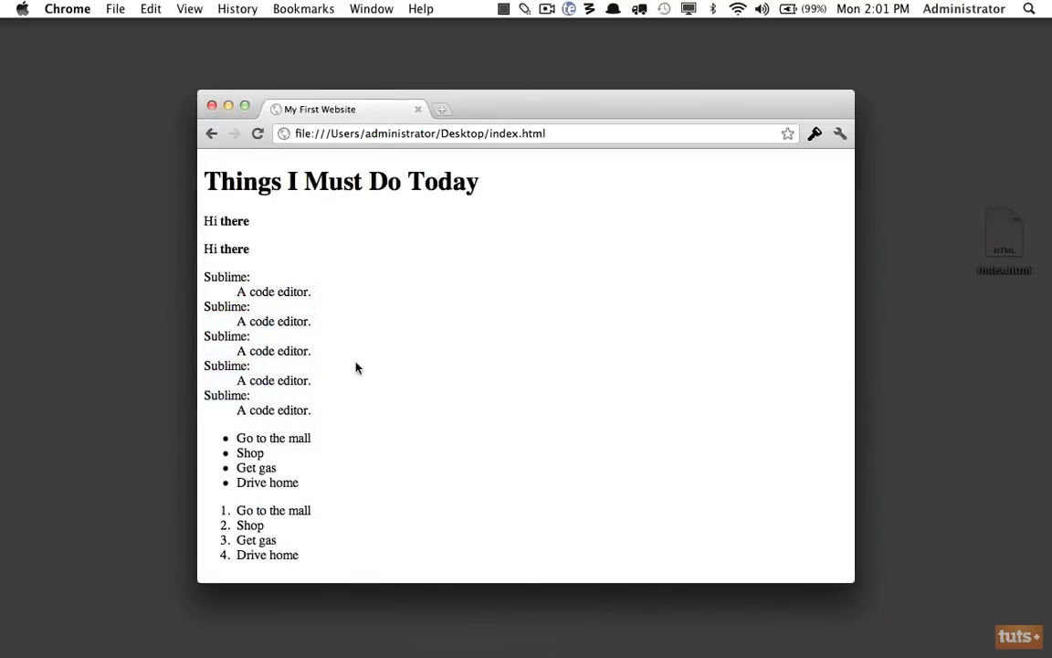
triple_click(226, 248)
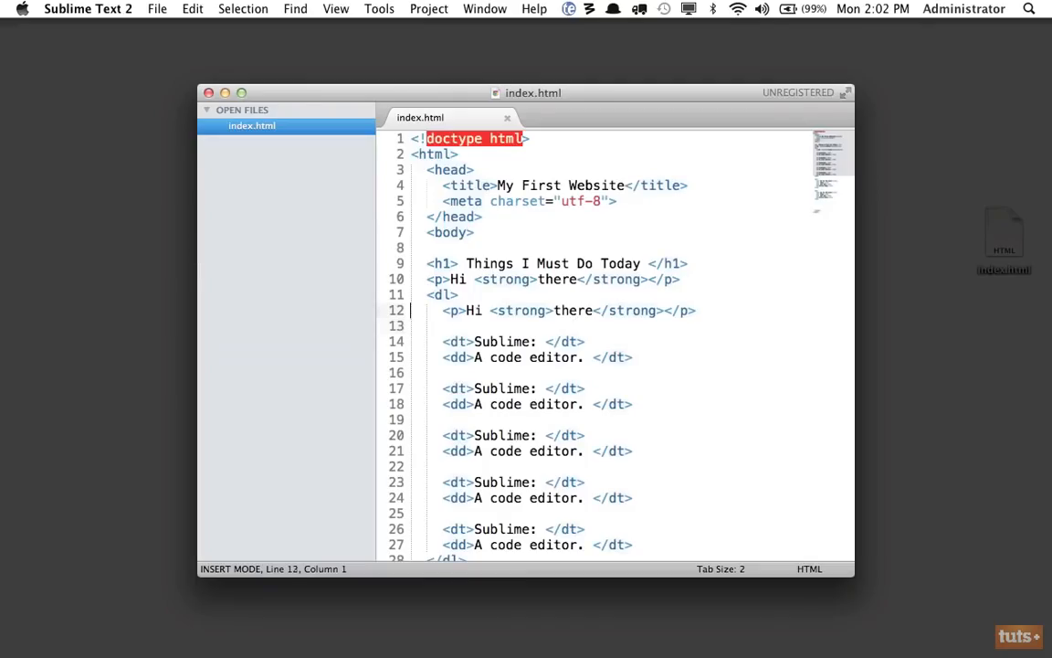
- Cut the extra Hi there paragraph out of the definition list and move down to the <ul>
key("cmd+x")
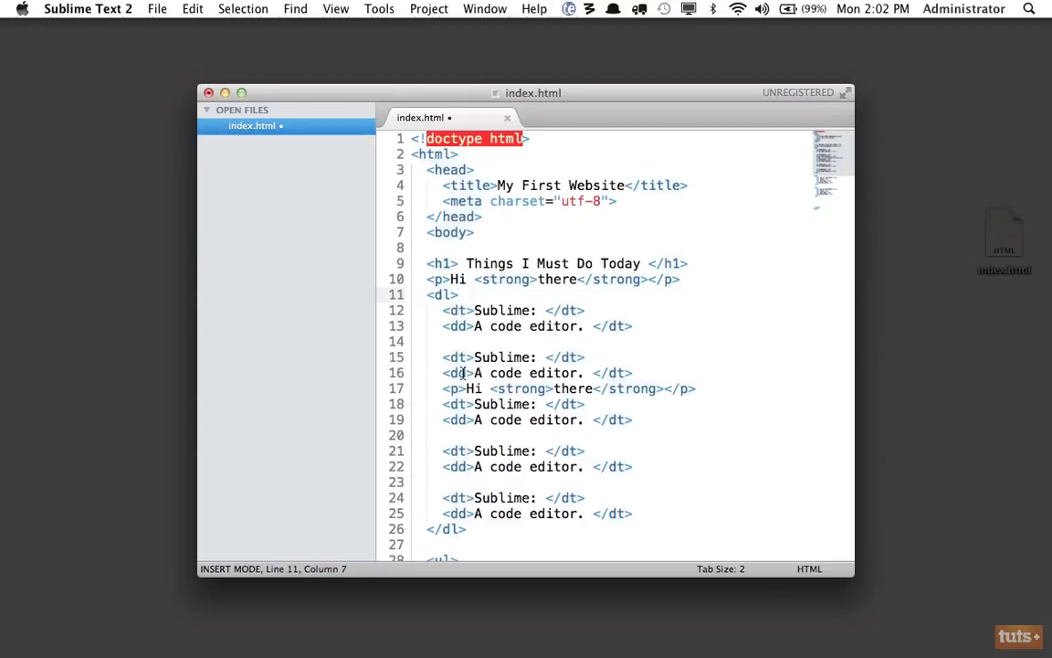
mouse_move(460, 387)
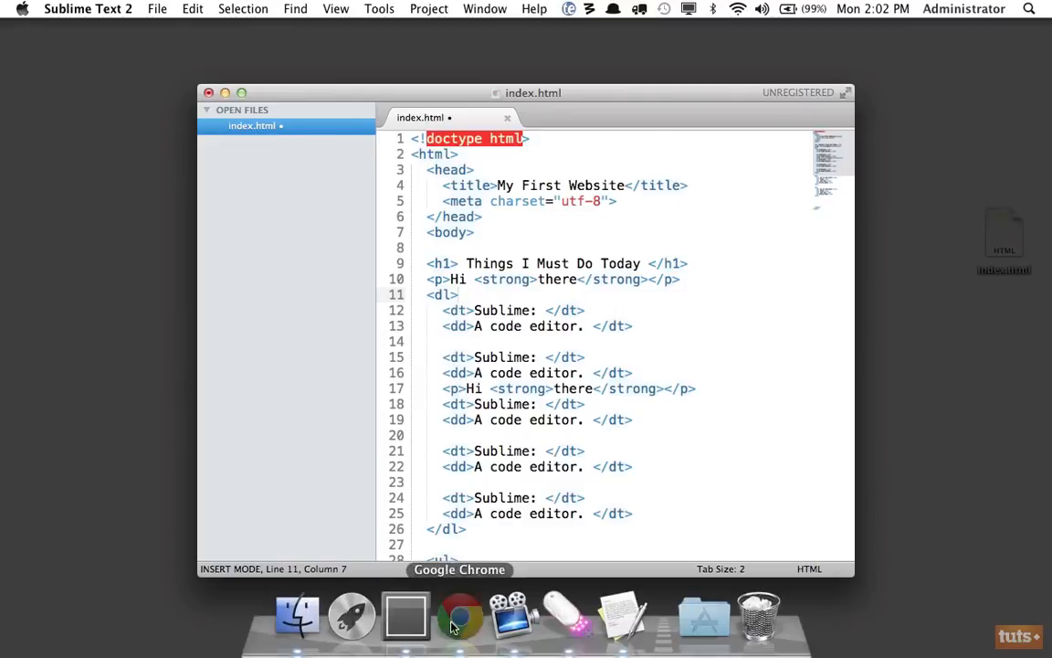
left_click(460, 614)
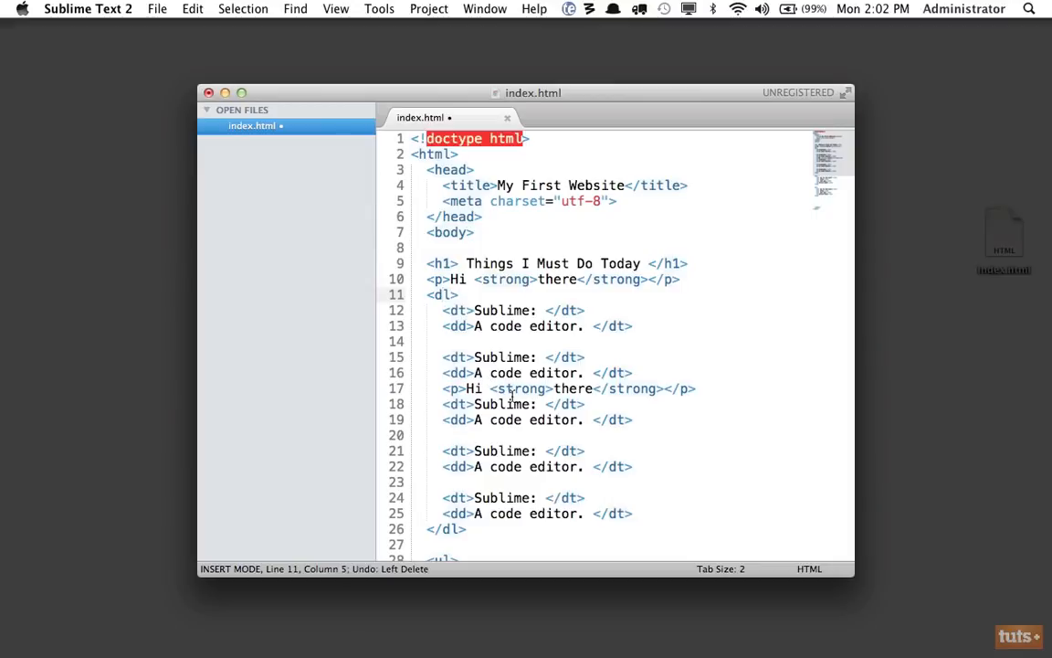
key("cmd+x")
type("<")
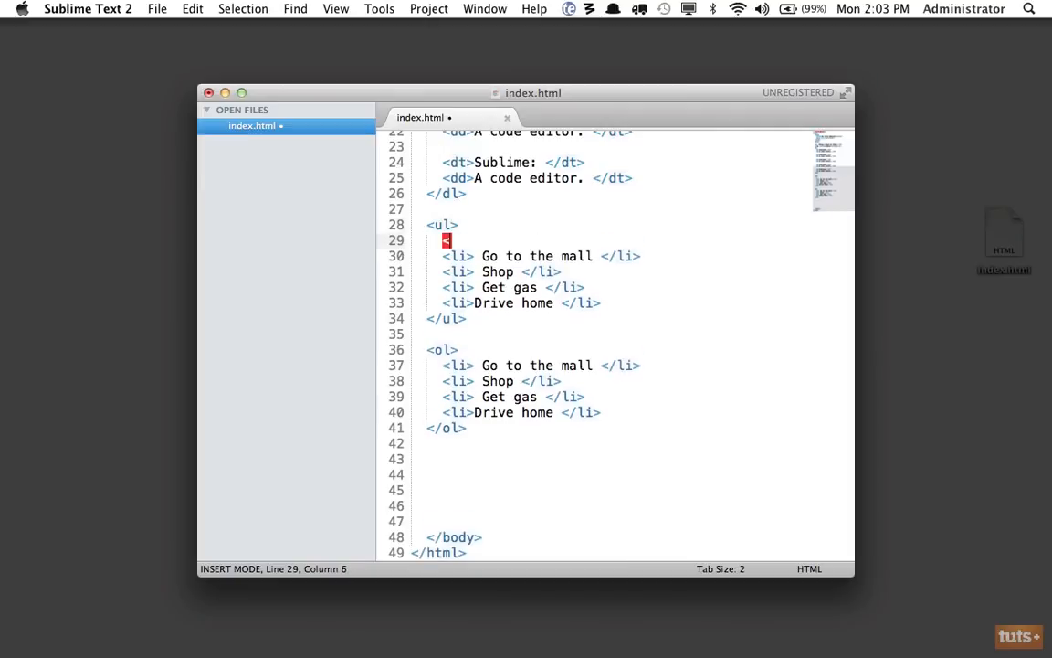
- Put <h1>Hello</h1> and <p>How are you today?</p> inside the first <li> and select them
key("cmd+tab")
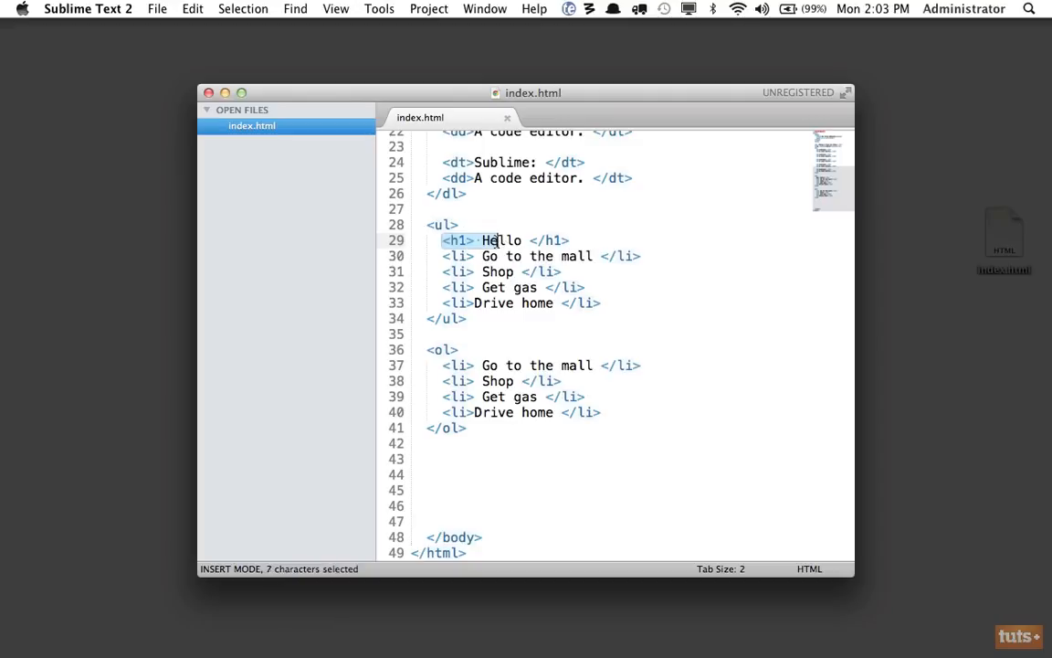
left_click_drag(483, 241, 563, 241)
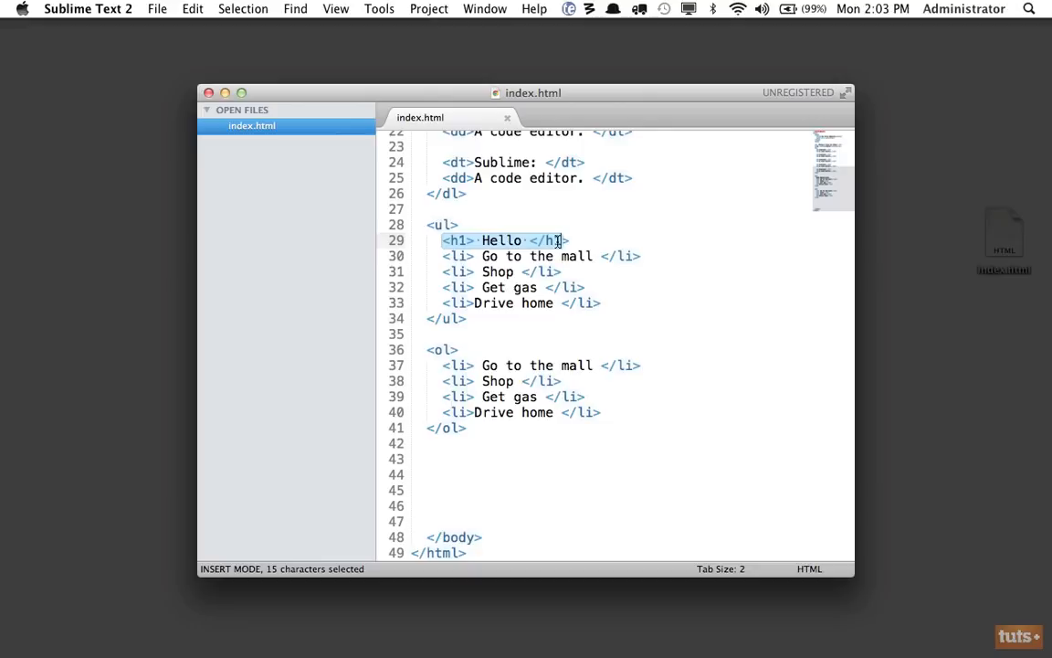
left_click(482, 241)
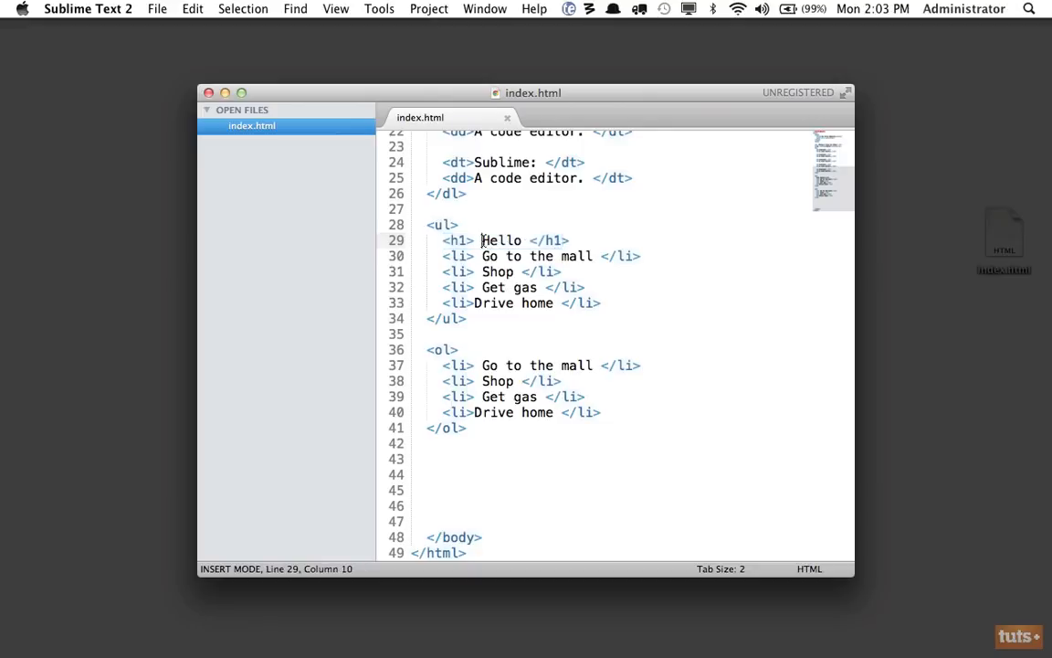
left_click_drag(442, 241, 568, 241)
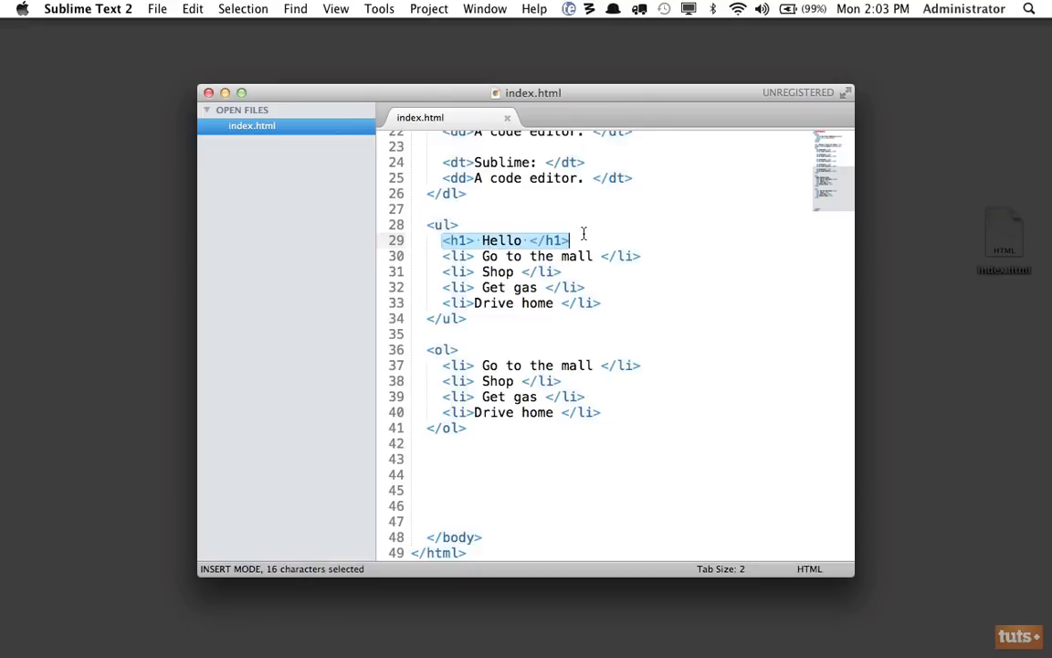
key("cmd+x")
type("<p>How are you today? </p>")
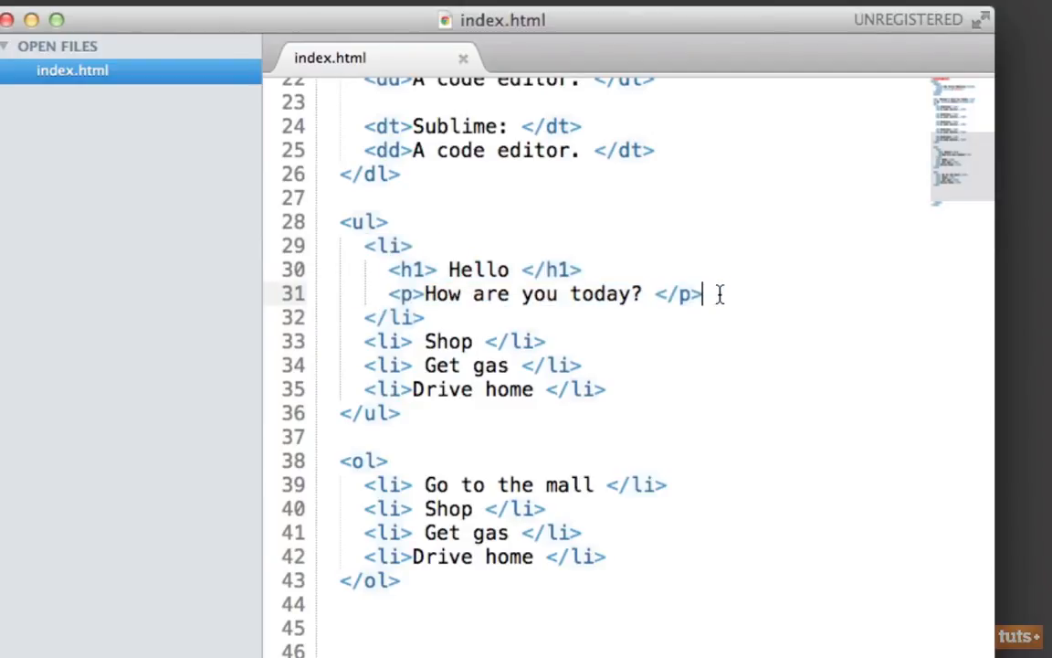
left_click_drag(703, 293, 387, 271)
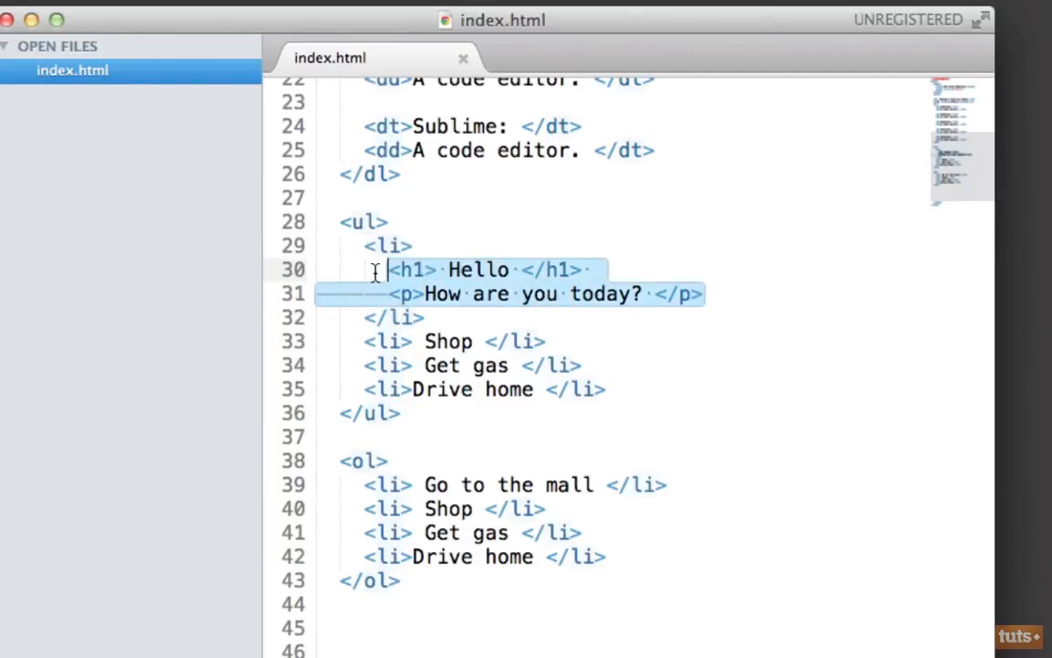